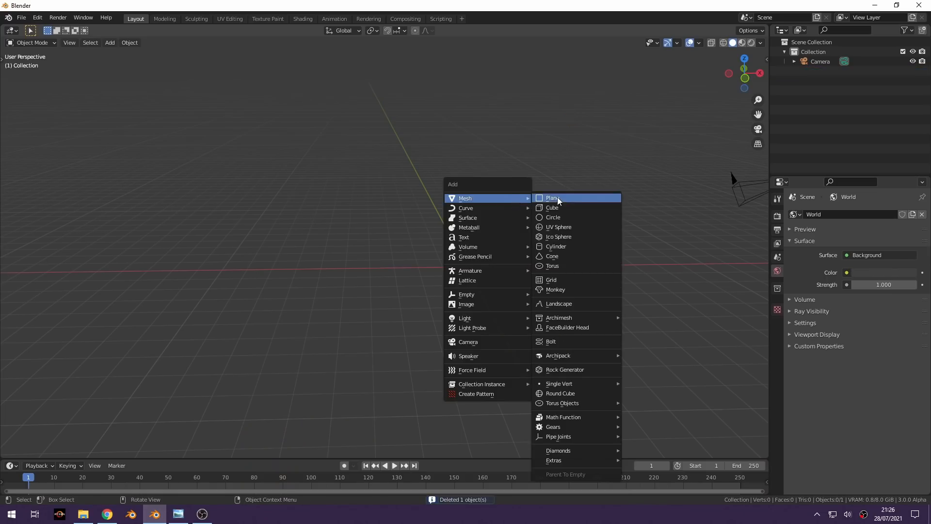
# - Add and subdivide a large plane, frame it in camera view, and select the camera
pyautogui.click(551, 198)
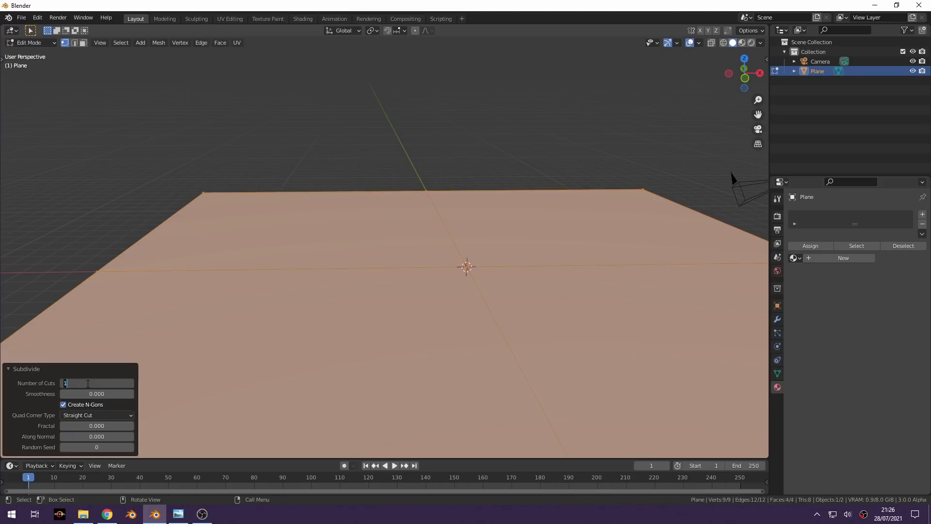
pyautogui.press('Tab')
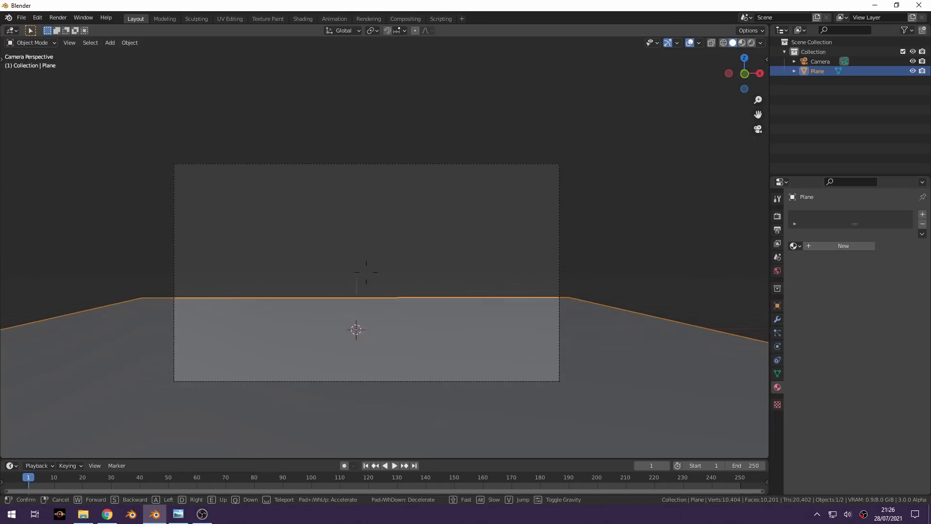
pyautogui.click(385, 250)
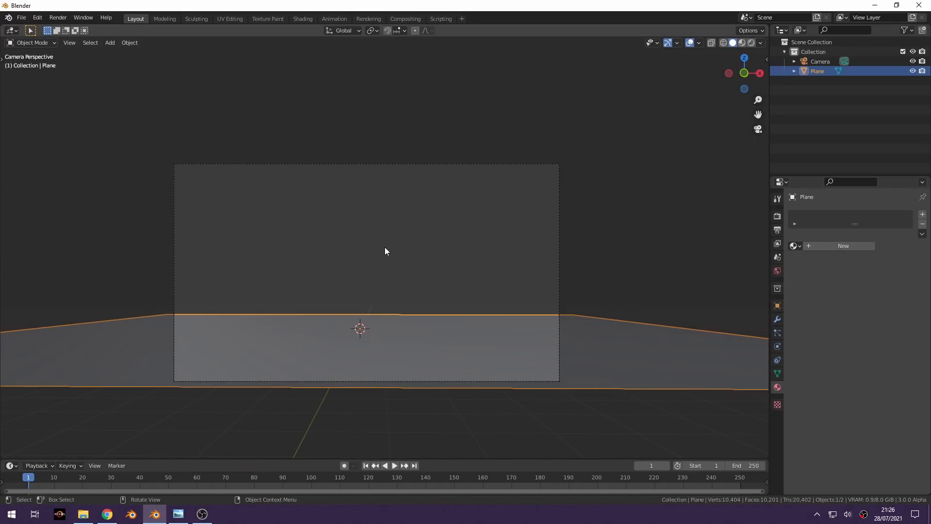
pyautogui.click(820, 61)
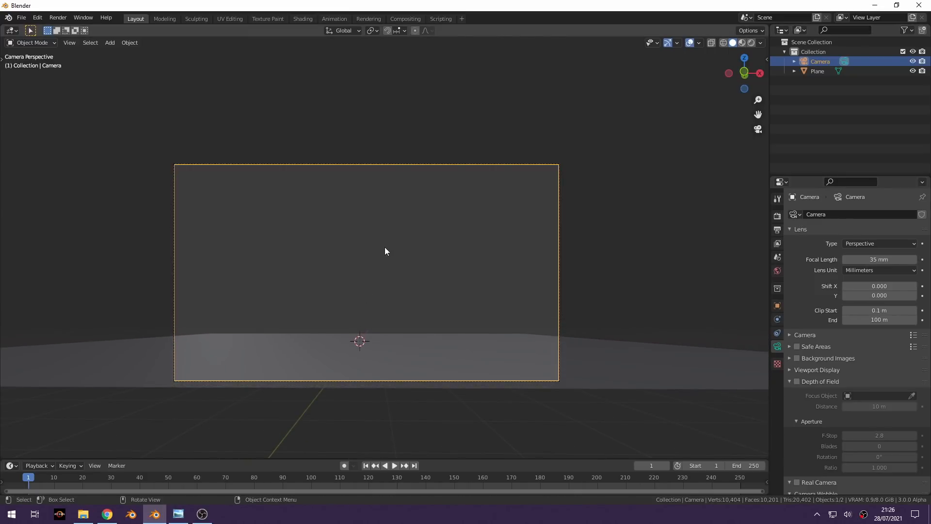
# - Raise rolling hills on the plane using Clay Strips and Inflate sculpt brushes
pyautogui.click(196, 18)
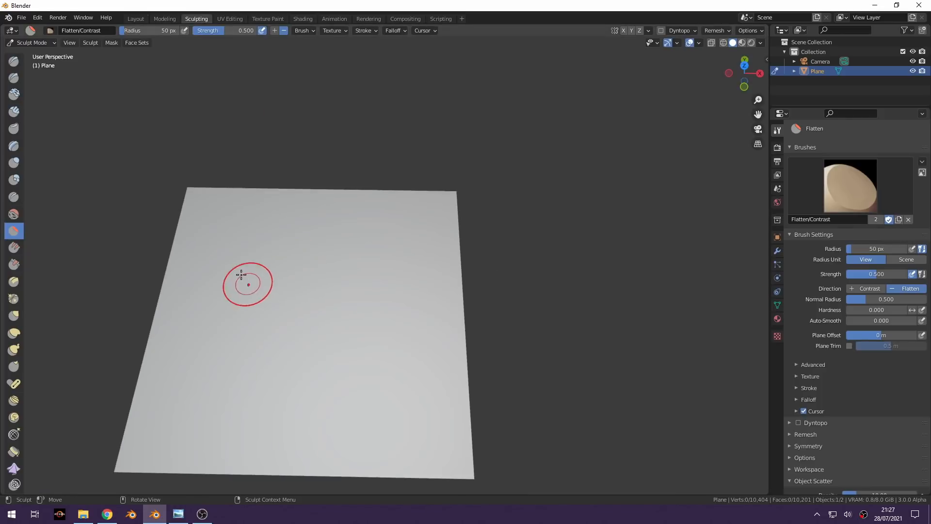
pyautogui.moveTo(14, 112)
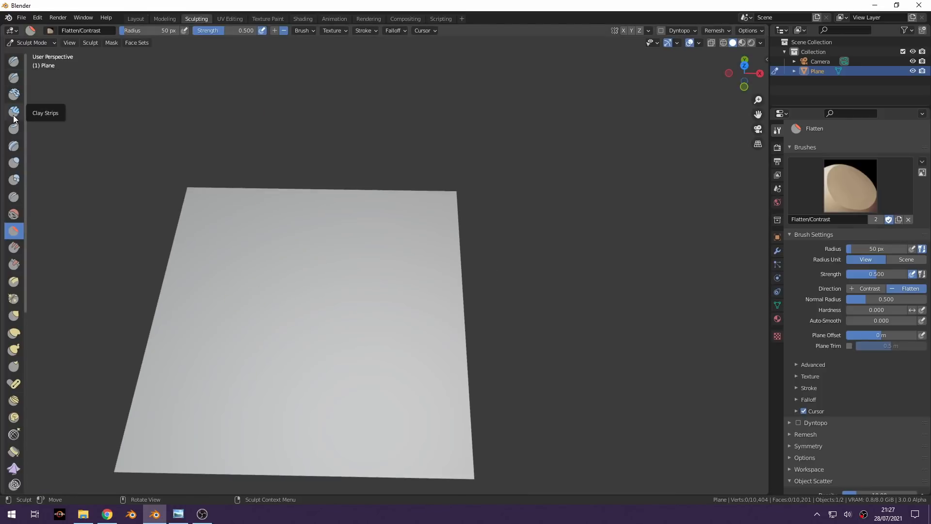
pyautogui.click(14, 112)
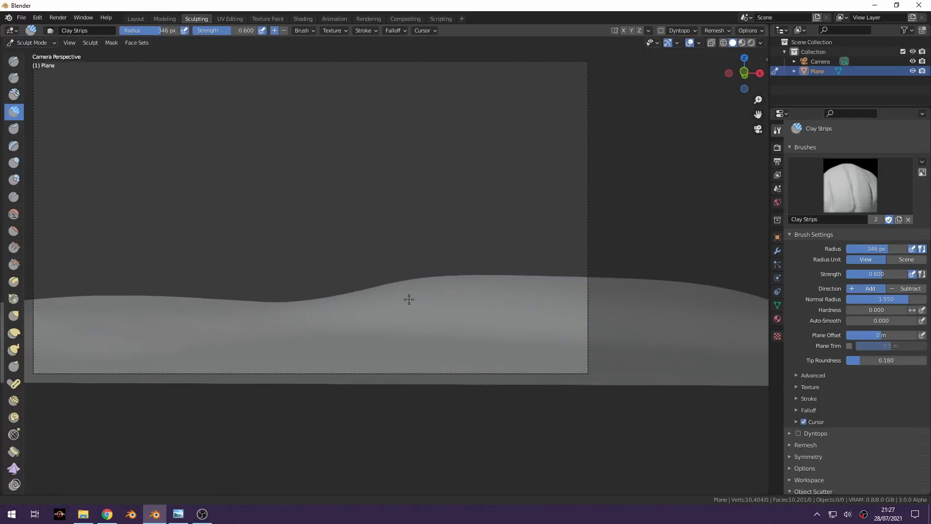
pyautogui.click(14, 162)
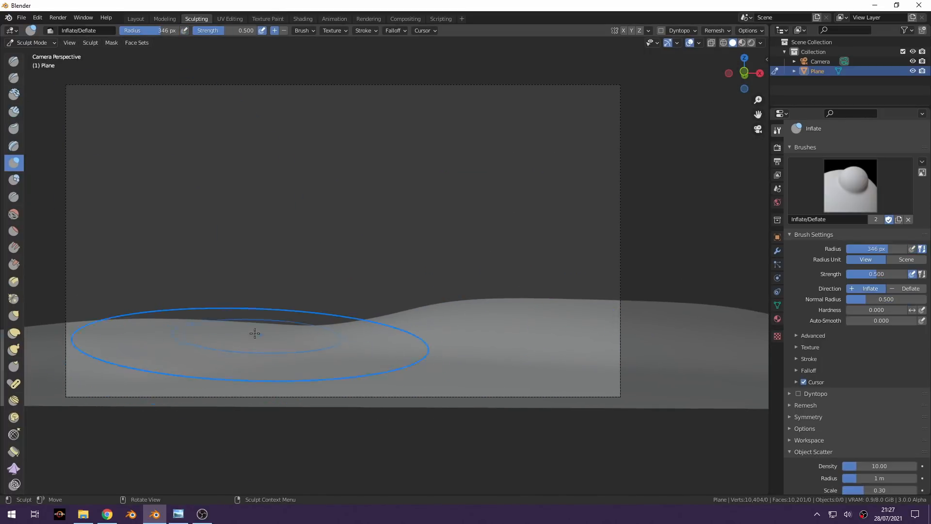
pyautogui.moveTo(214, 327)
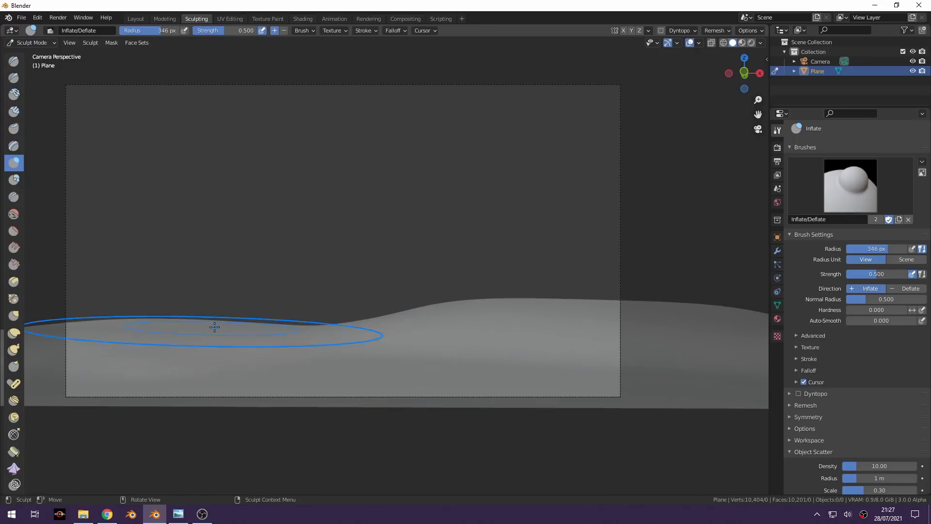
pyautogui.click(135, 19)
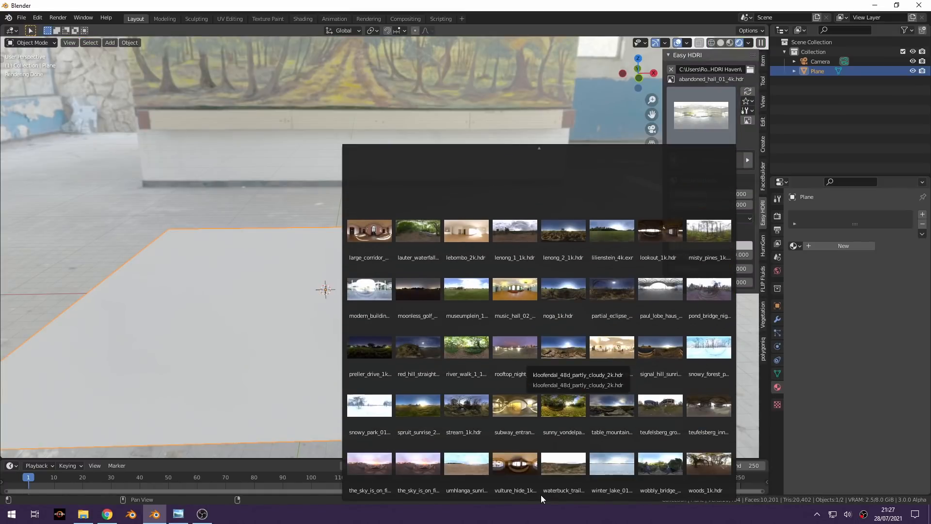
# - Pick a sunset HDR in Easy HDRI and preview it in Shading workspace
pyautogui.click(302, 18)
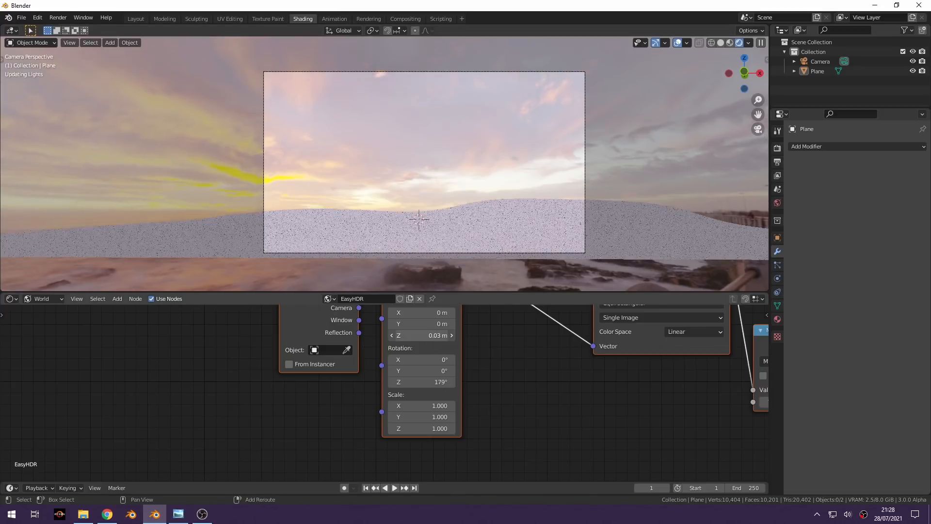
pyautogui.click(135, 18)
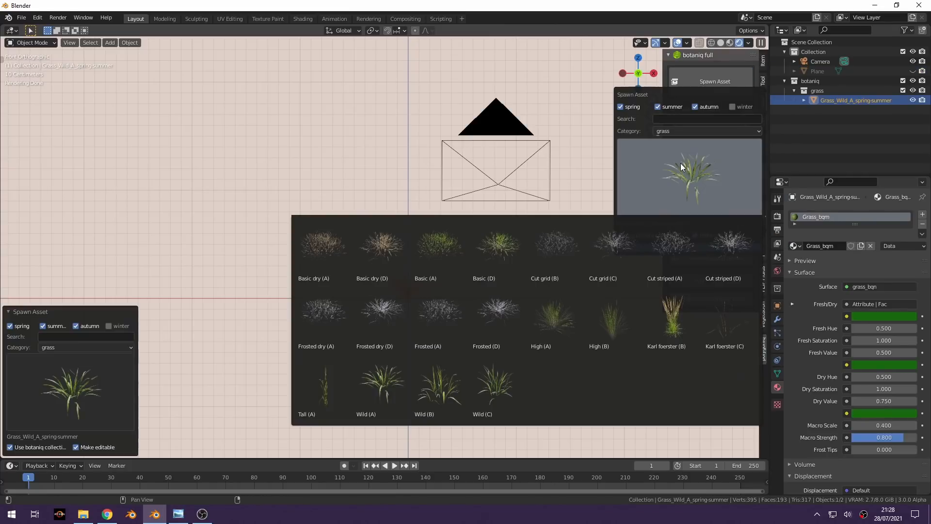
# - Spawn the Wild (C), Basic (A) and Basic (D) grass variants from botaniq
pyautogui.click(493, 383)
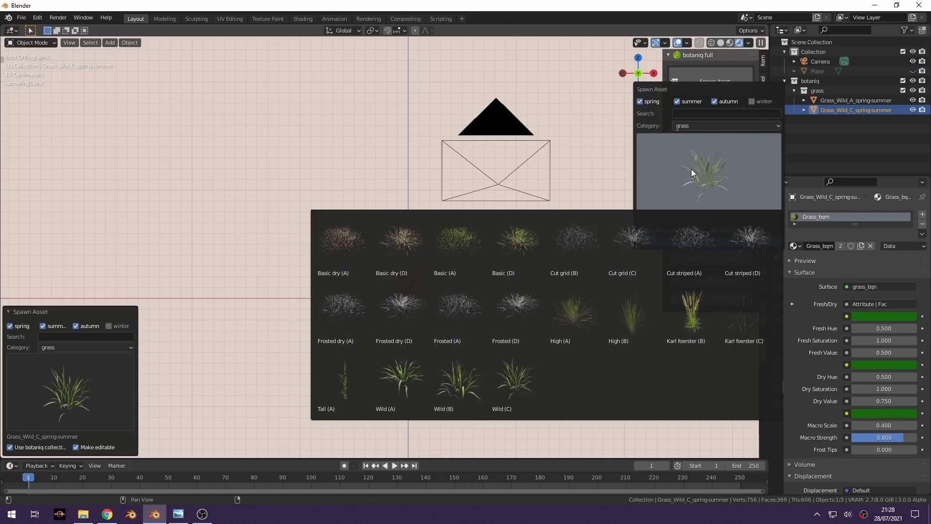
pyautogui.click(458, 244)
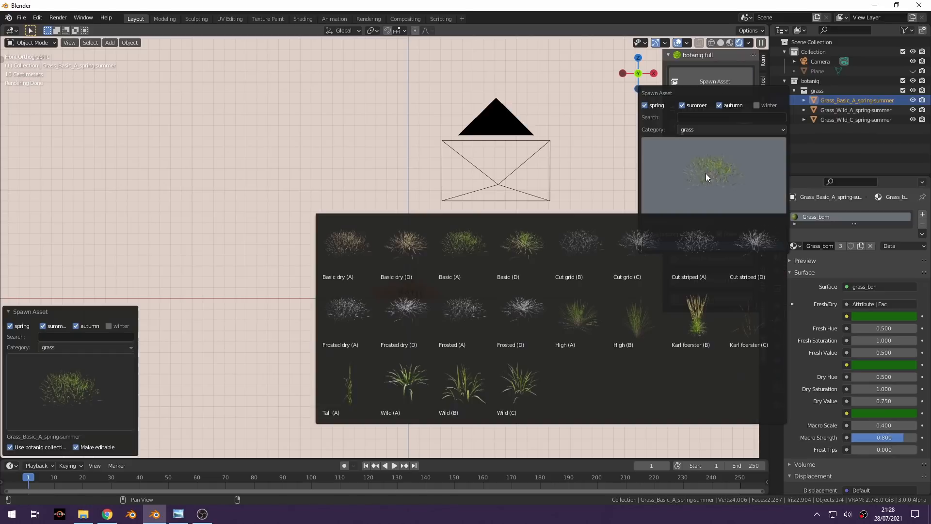
pyautogui.click(507, 244)
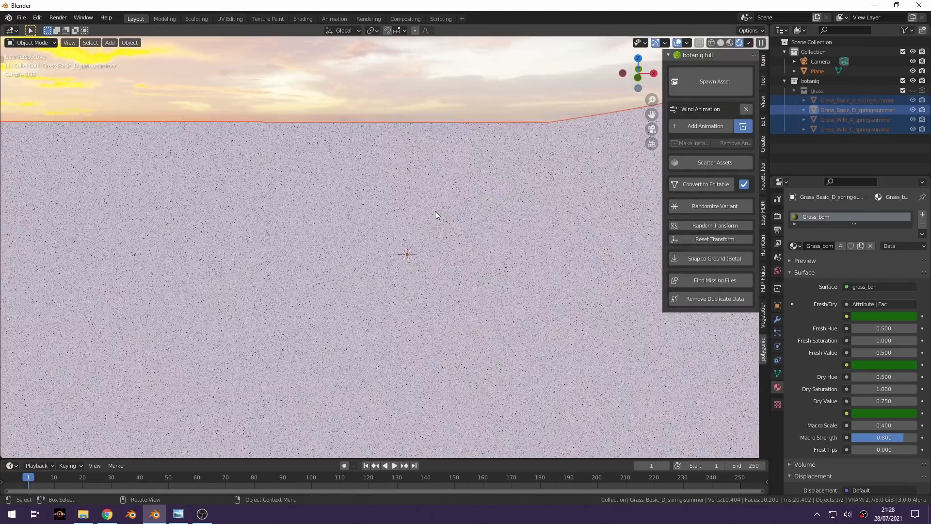
pyautogui.click(303, 18)
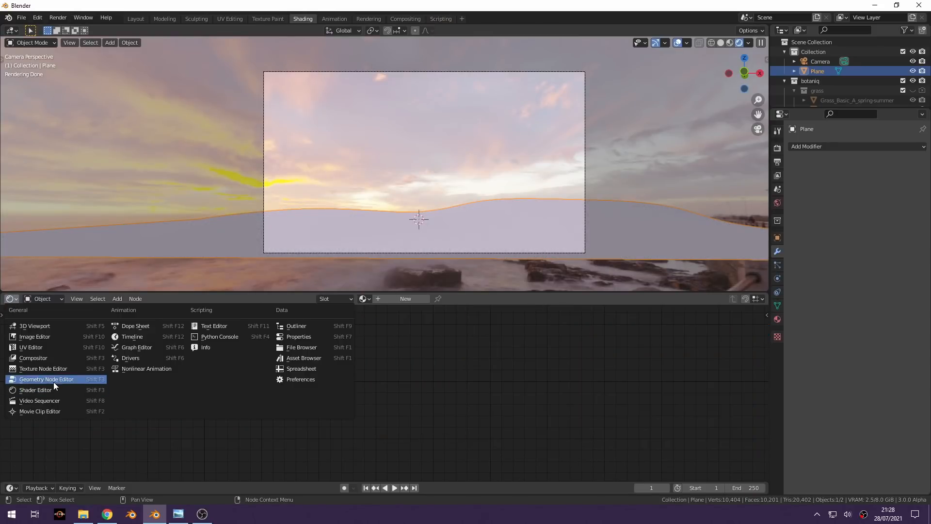
# - Add Point Distribute and Point Instance nodes instancing the grass collection
pyautogui.click(46, 379)
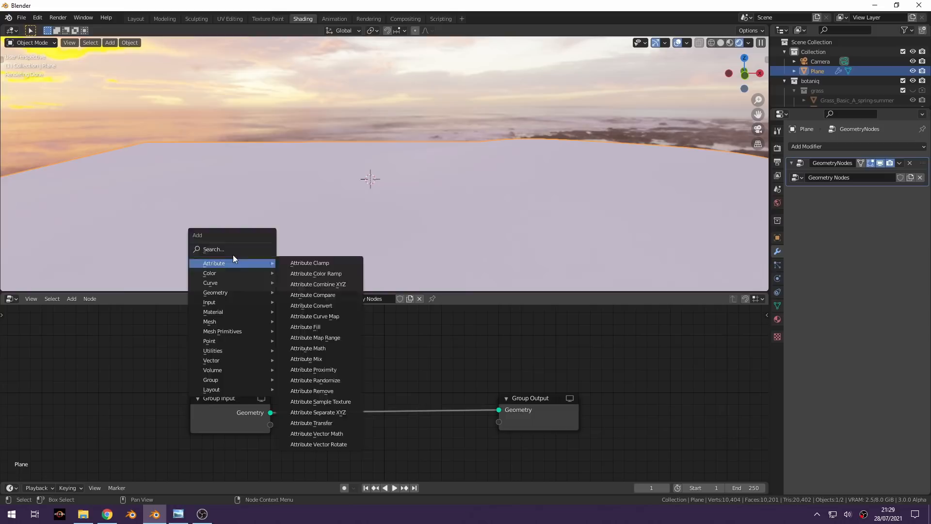
pyautogui.click(215, 292)
pyautogui.write('point')
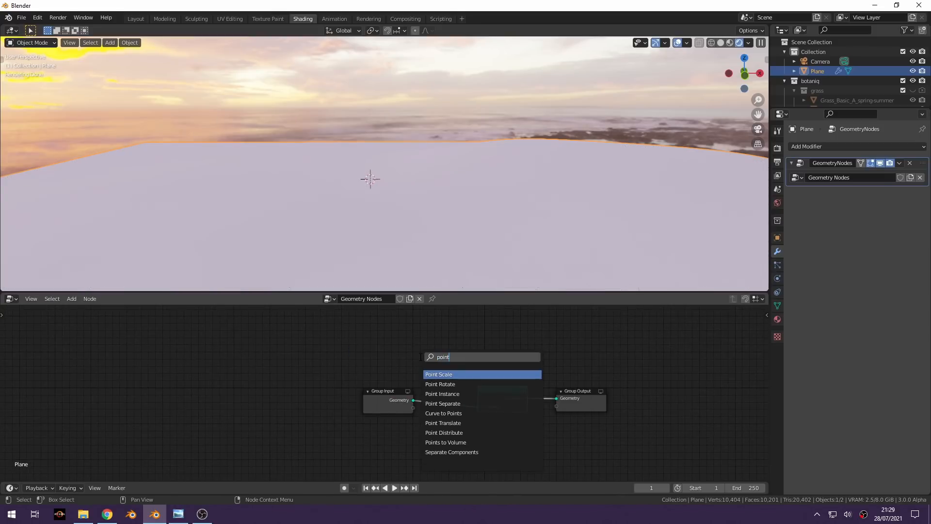
pyautogui.click(441, 394)
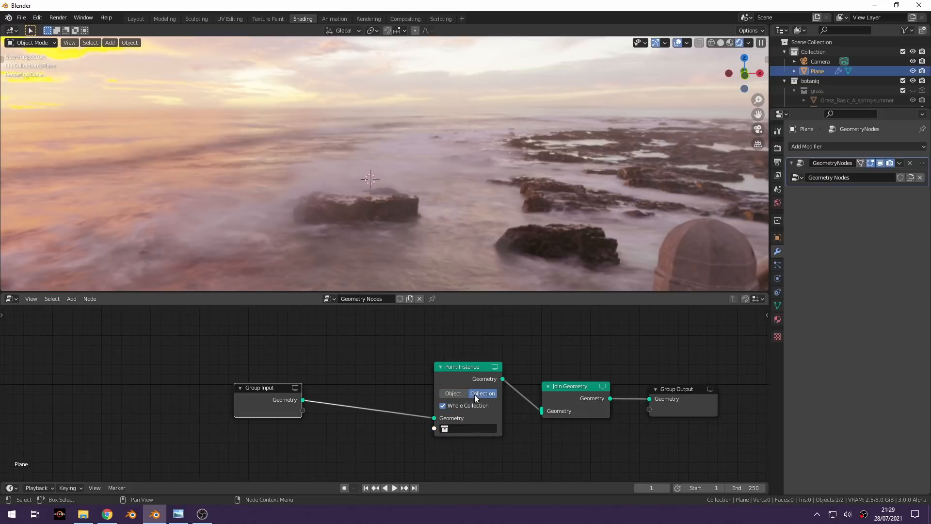
pyautogui.click(466, 428)
pyautogui.write('po')
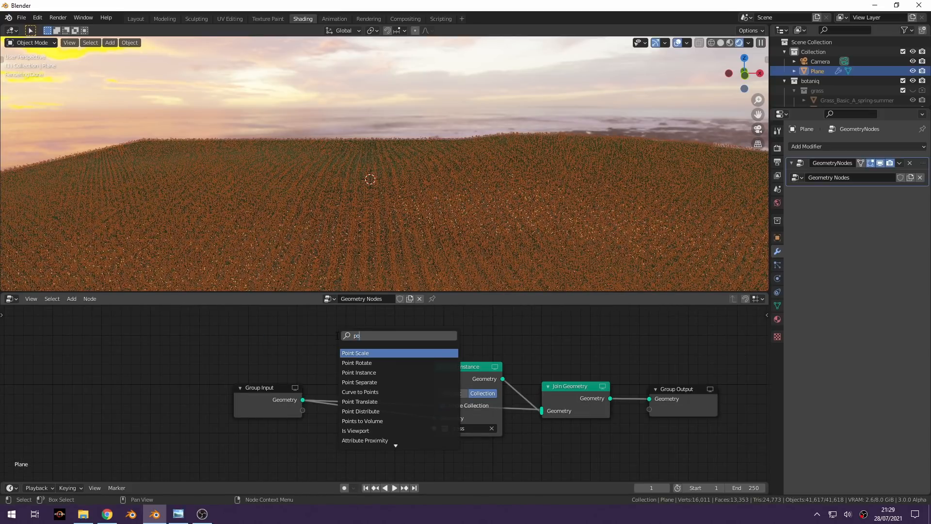
pyautogui.click(361, 411)
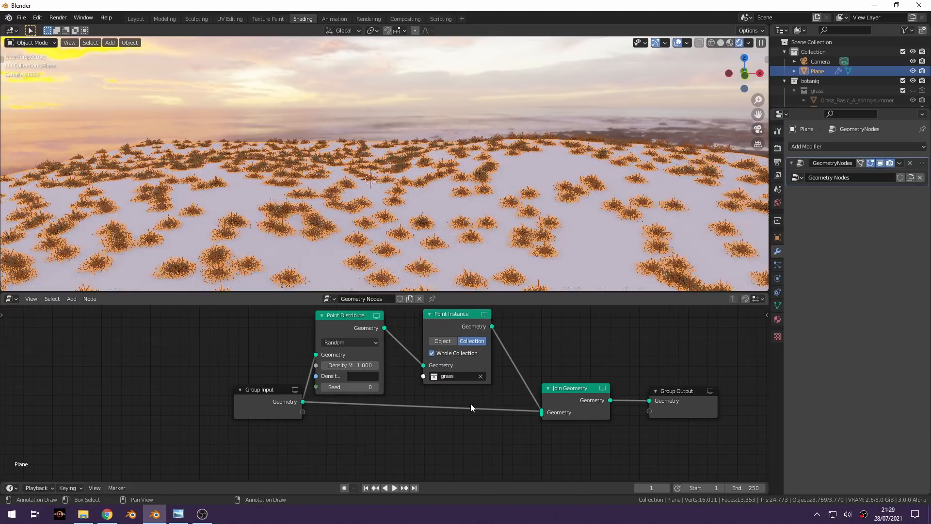
# - Add Join Geometry and Attribute Randomize nodes scaling grass between 0.3 and 1
pyautogui.click(350, 342)
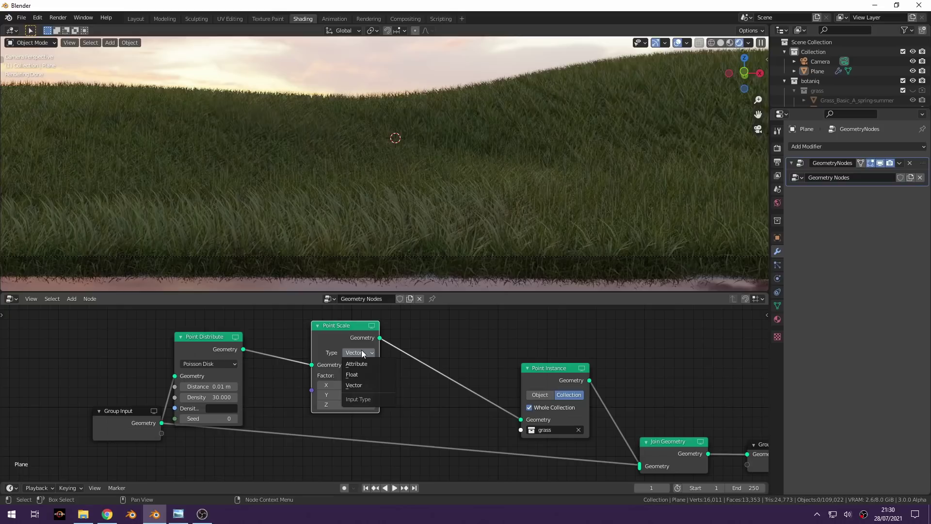
pyautogui.click(353, 385)
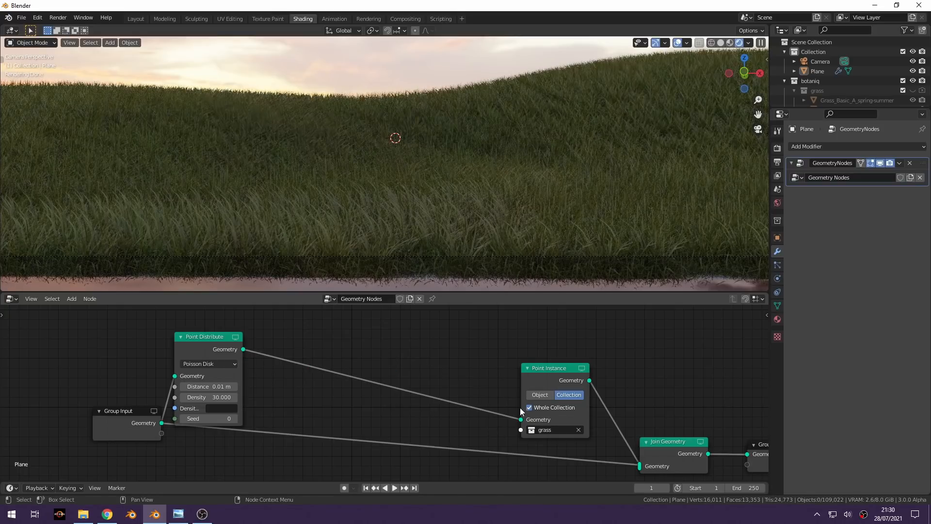
pyautogui.write('ran')
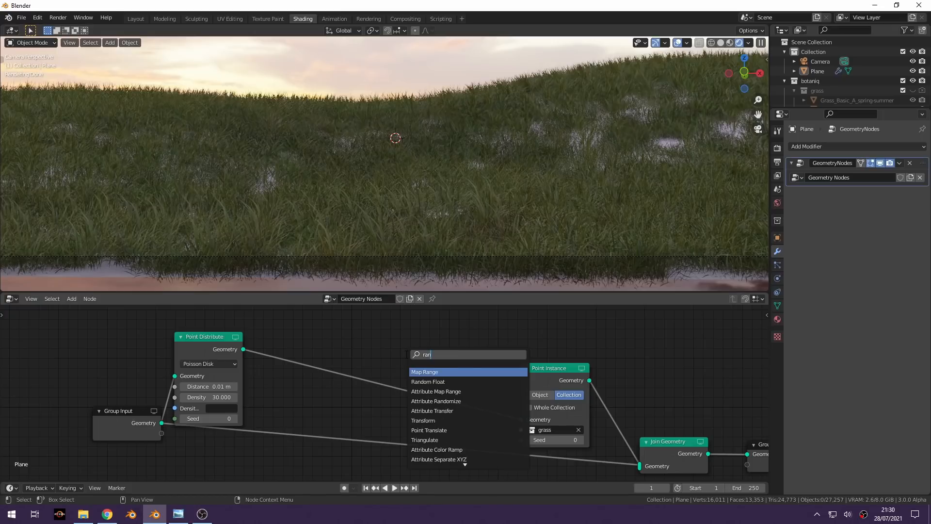
pyautogui.click(435, 401)
pyautogui.write('scale')
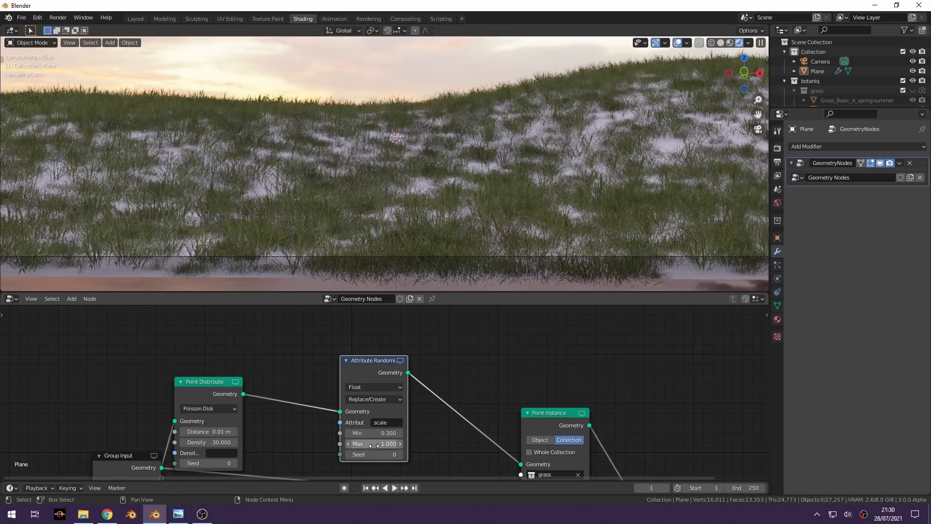
pyautogui.click(374, 432)
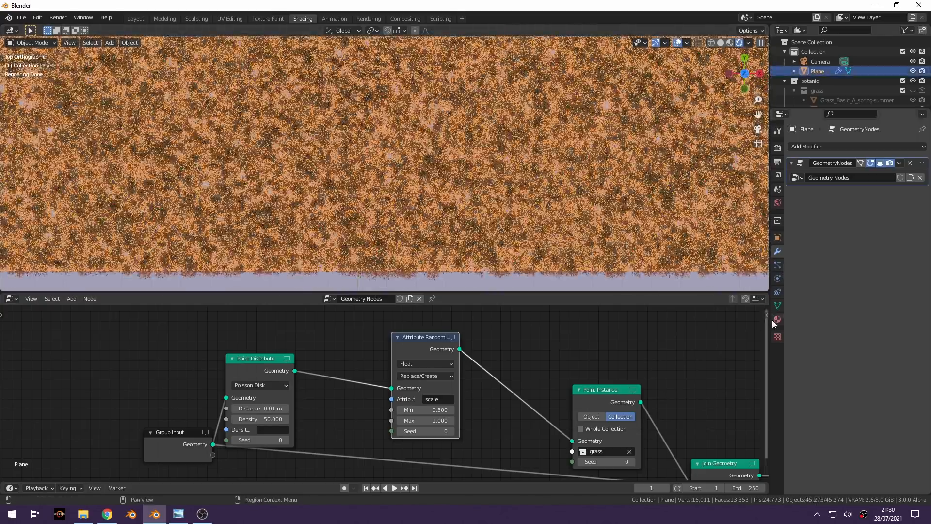
# - Load brown_mud textures on the ground and multiply in a reddish Color2 tint
pyautogui.click(11, 299)
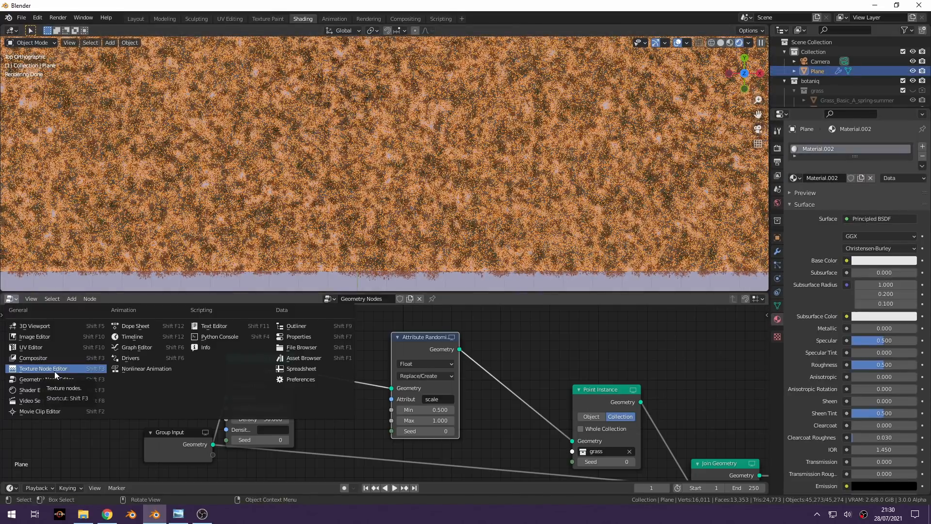
pyautogui.click(30, 389)
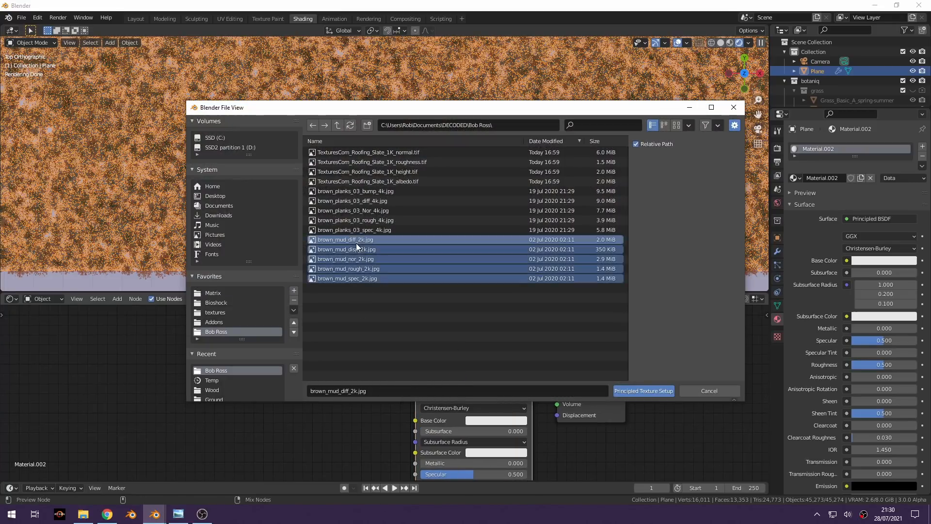
pyautogui.click(643, 391)
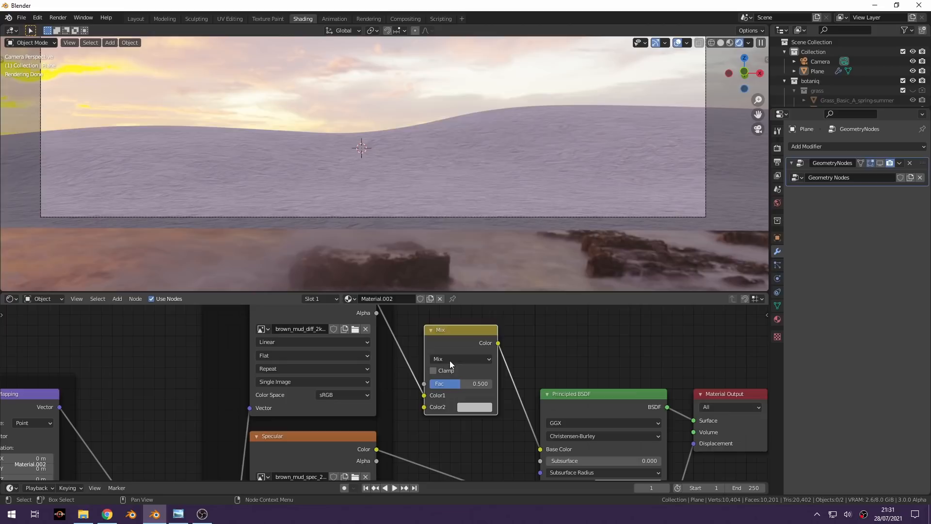
pyautogui.click(474, 407)
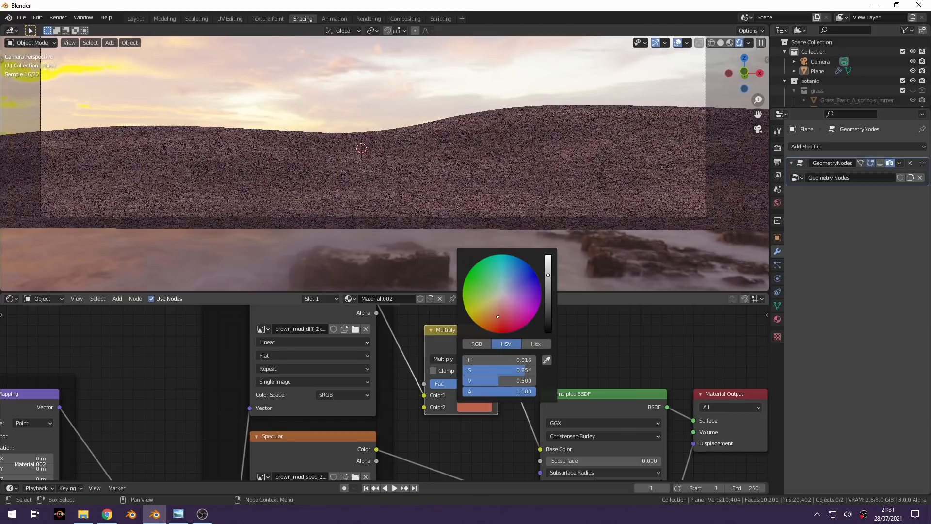
pyautogui.click(574, 374)
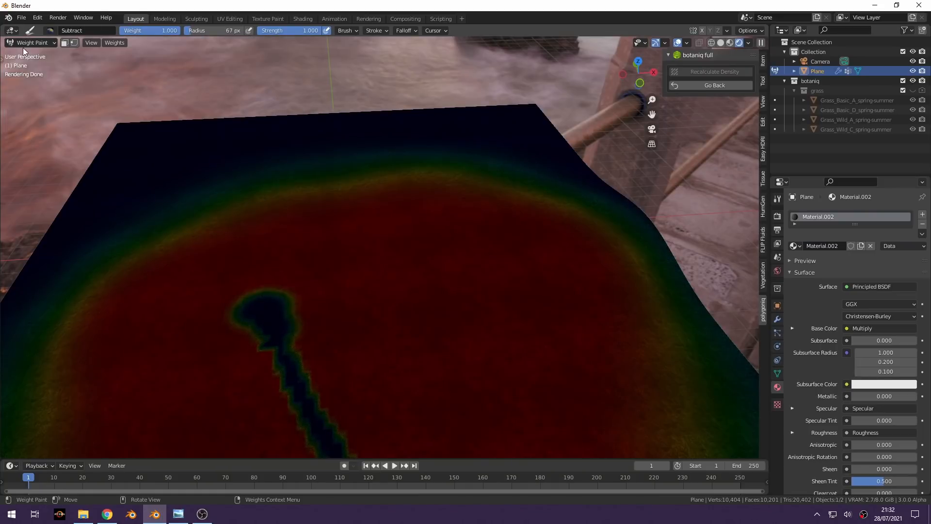
# - Paint the path into grass dist and use it as Point Distribute density
pyautogui.click(30, 42)
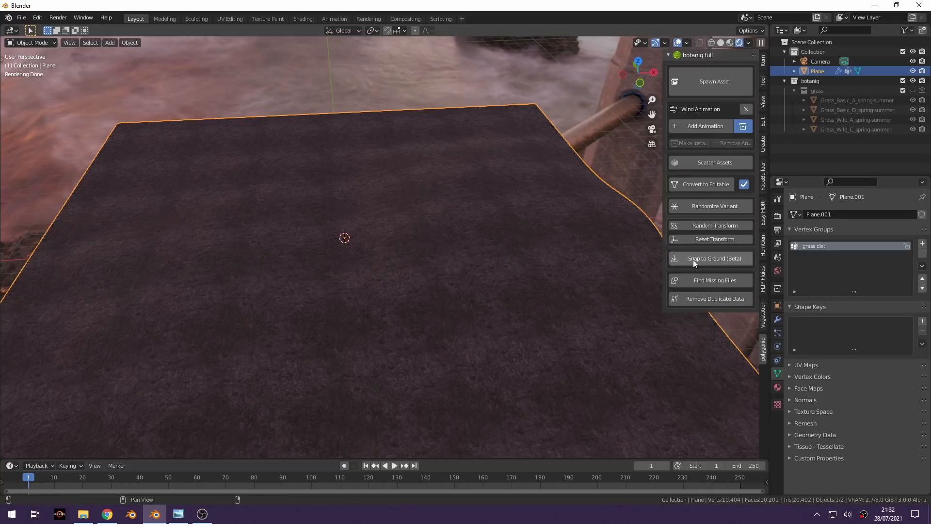
pyautogui.click(302, 18)
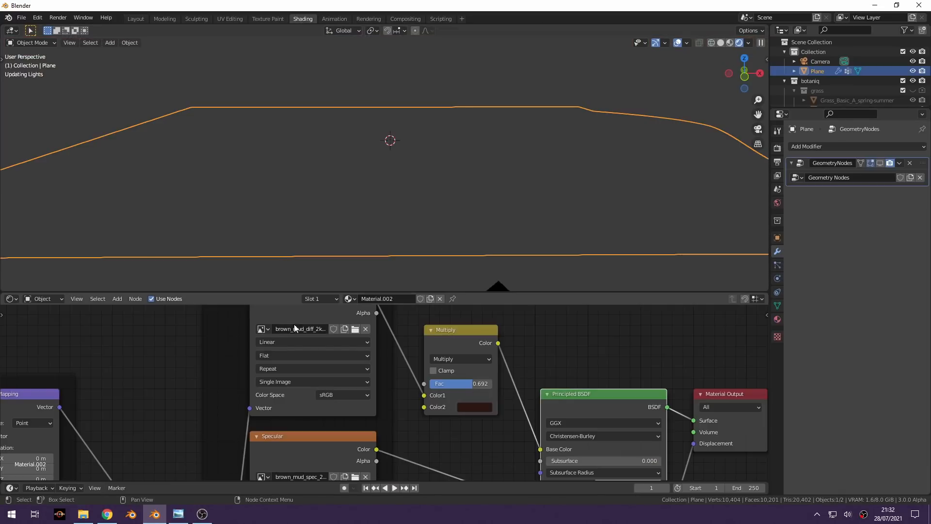
pyautogui.click(9, 299)
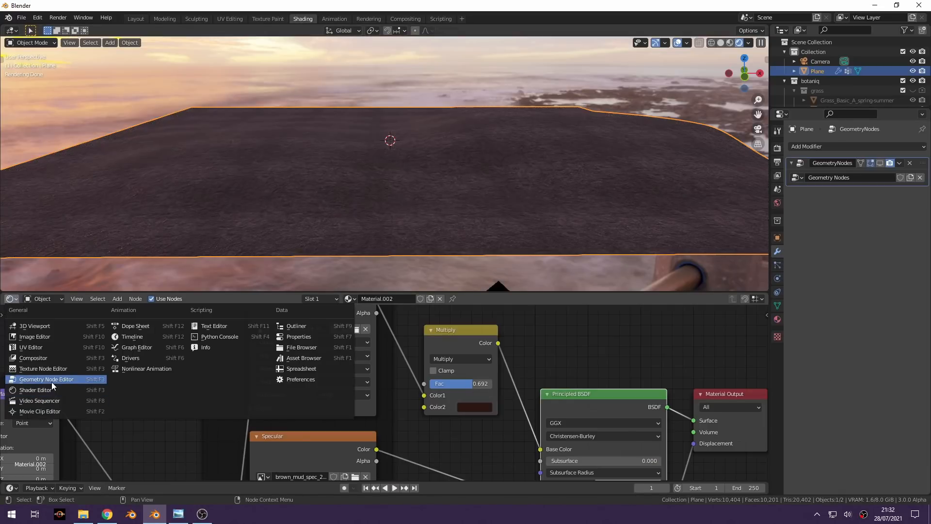
pyautogui.click(47, 379)
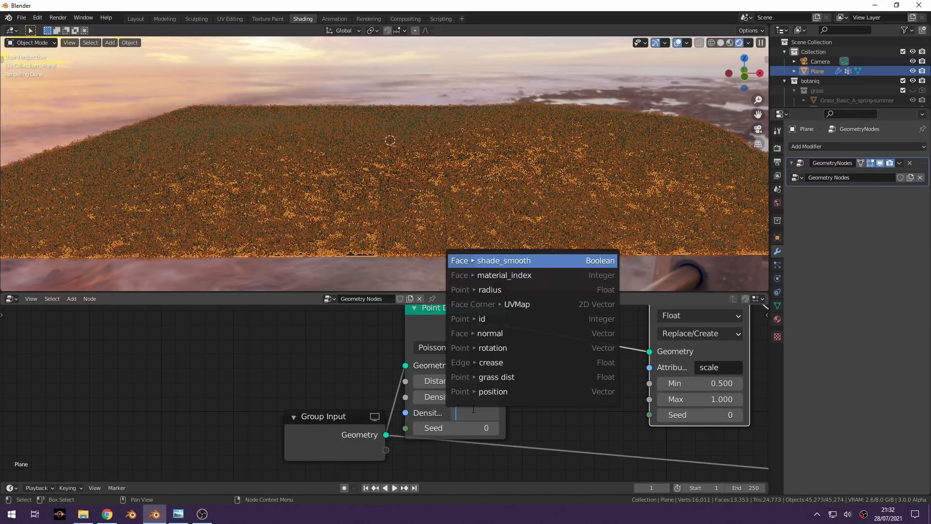
pyautogui.write('grass dist')
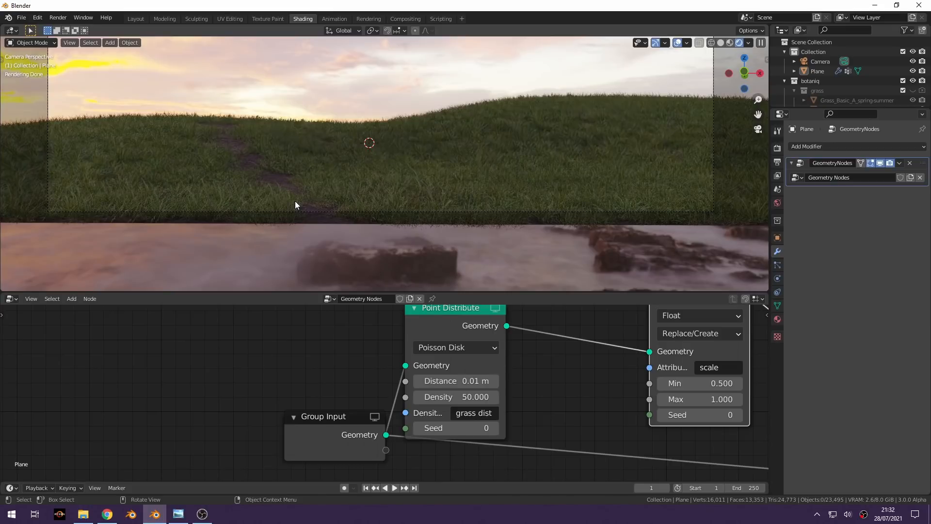
pyautogui.moveTo(135, 19)
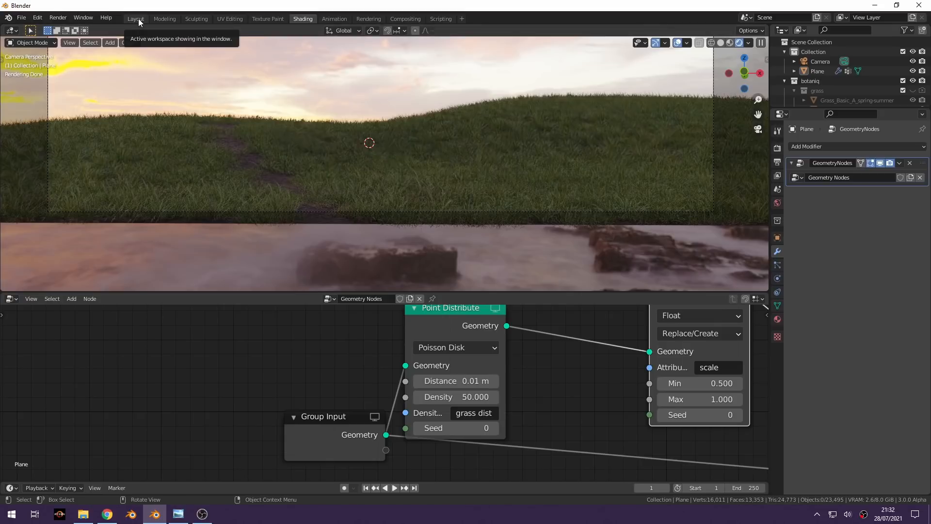
pyautogui.click(135, 19)
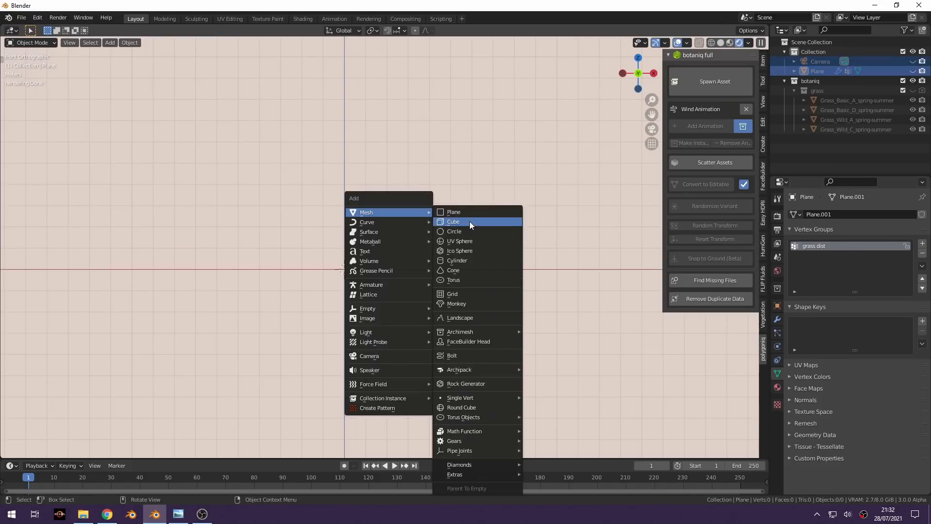
# - Shape a new cube into a shack with overhanging pitched roof and inset window panes
pyautogui.click(453, 221)
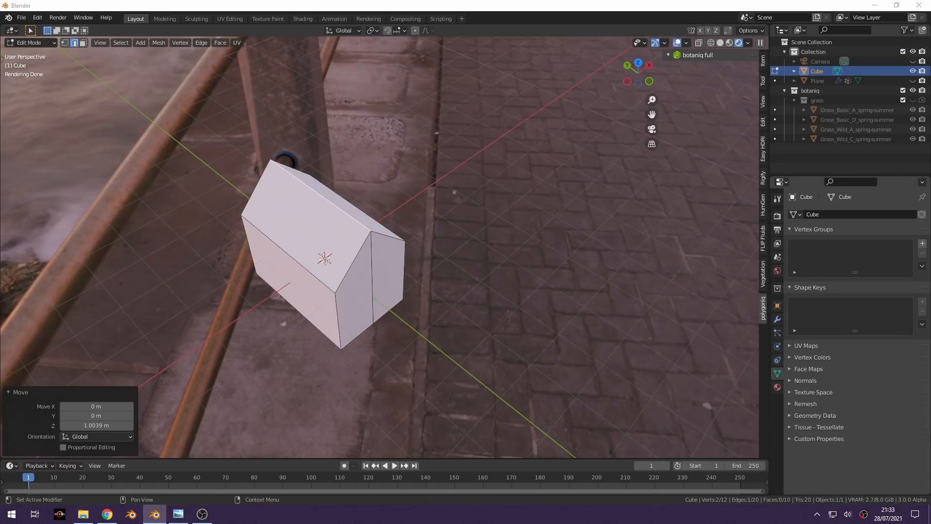
pyautogui.press('s')
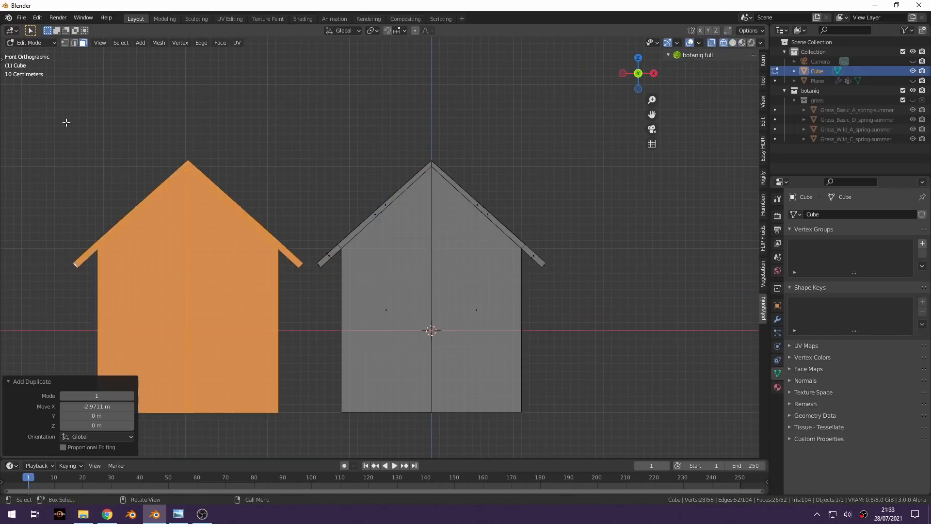
pyautogui.press('s')
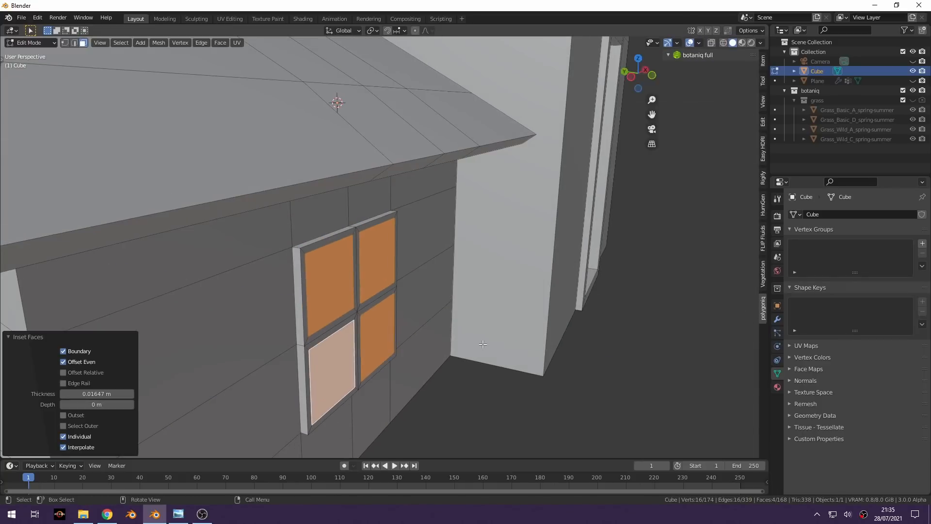
pyautogui.press('Tab')
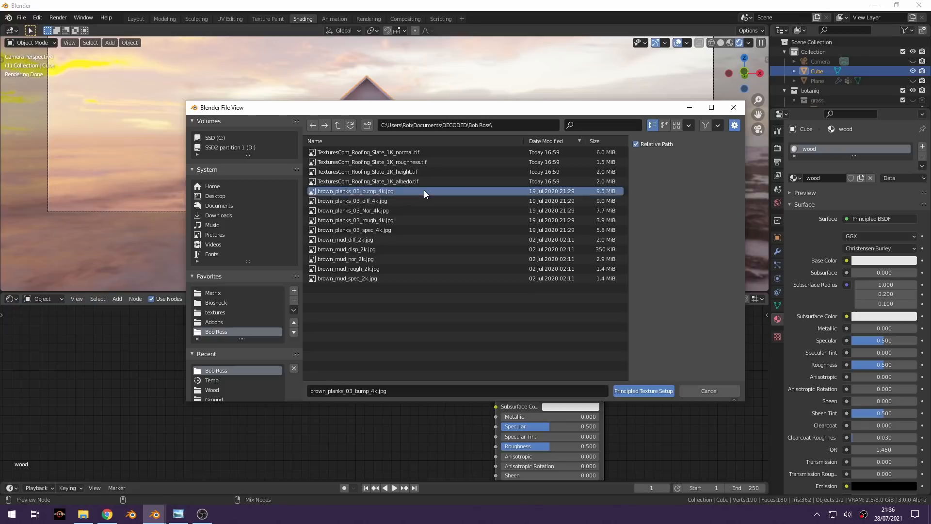
# - Apply brown_planks textures to the shack and unwrap and scale its UVs
pyautogui.click(644, 391)
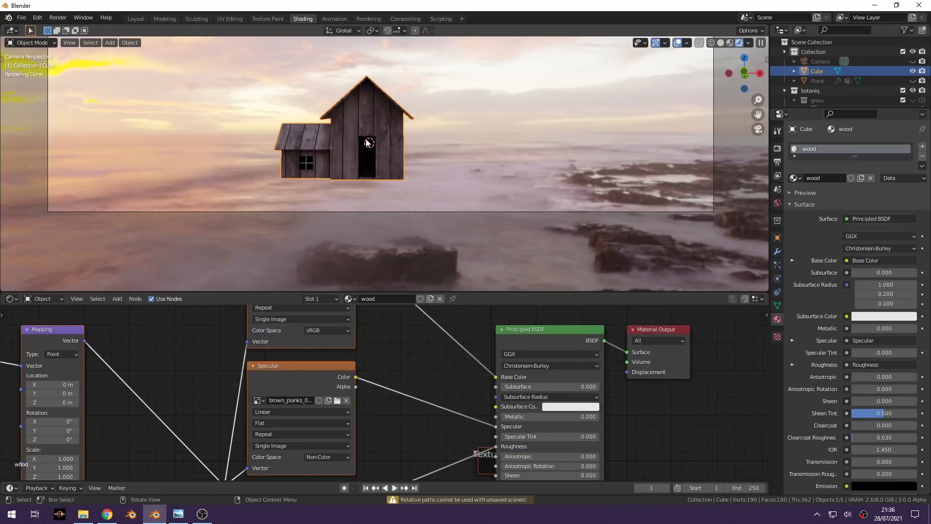
pyautogui.click(230, 18)
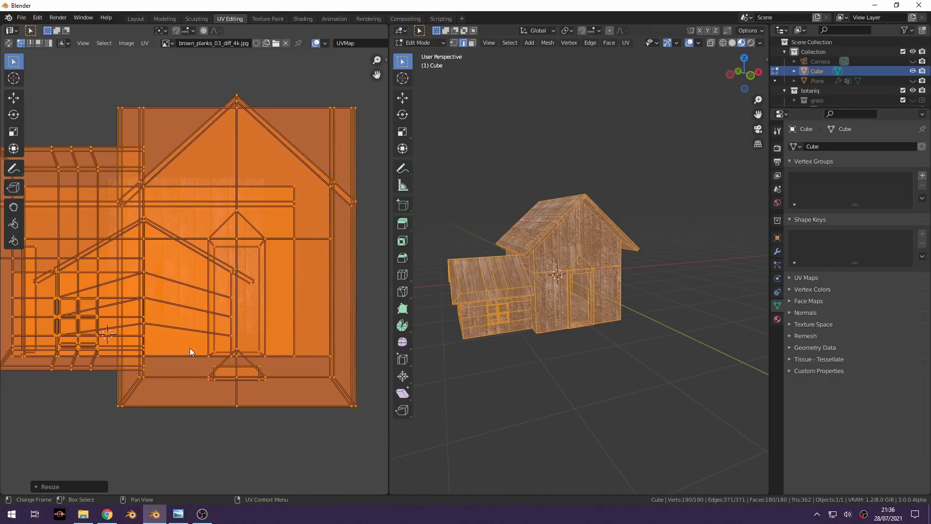
pyautogui.press('Tab')
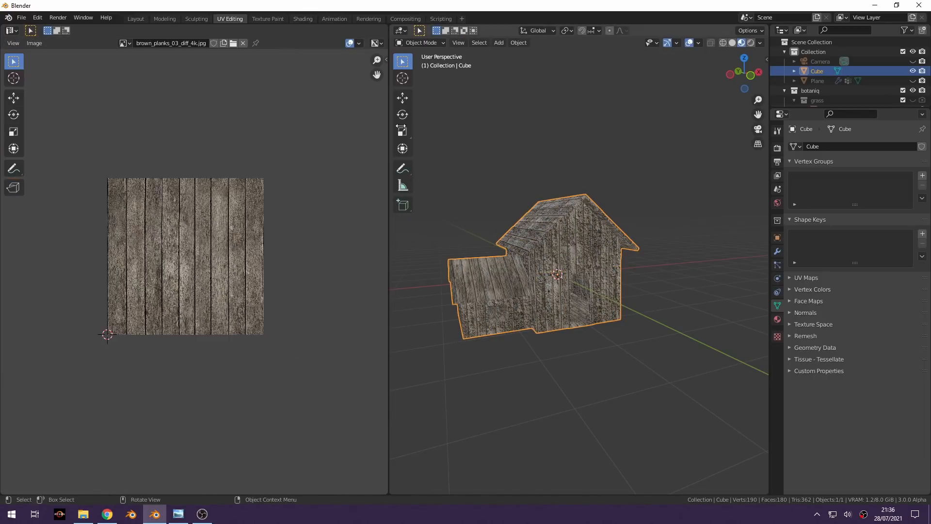
pyautogui.click(135, 18)
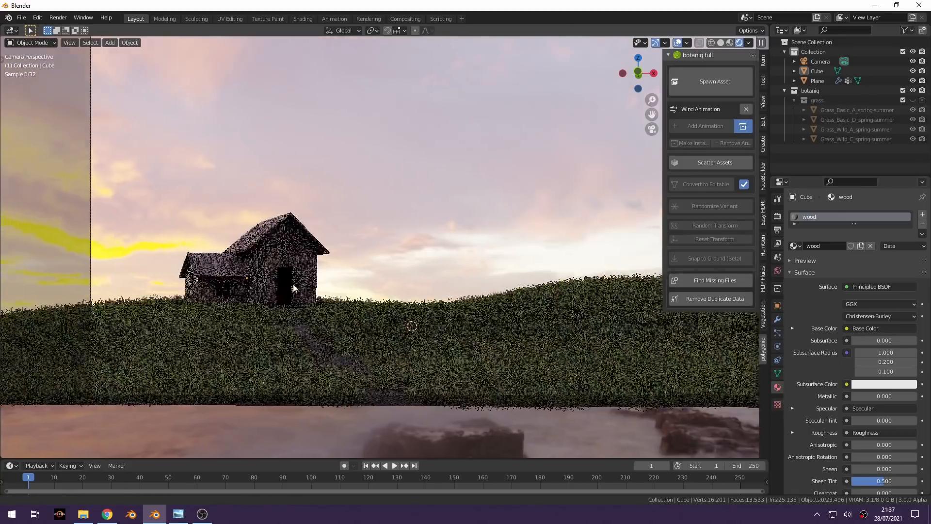
# - Move the shack onto the hilltop and check it in rendered camera view
pyautogui.click(715, 81)
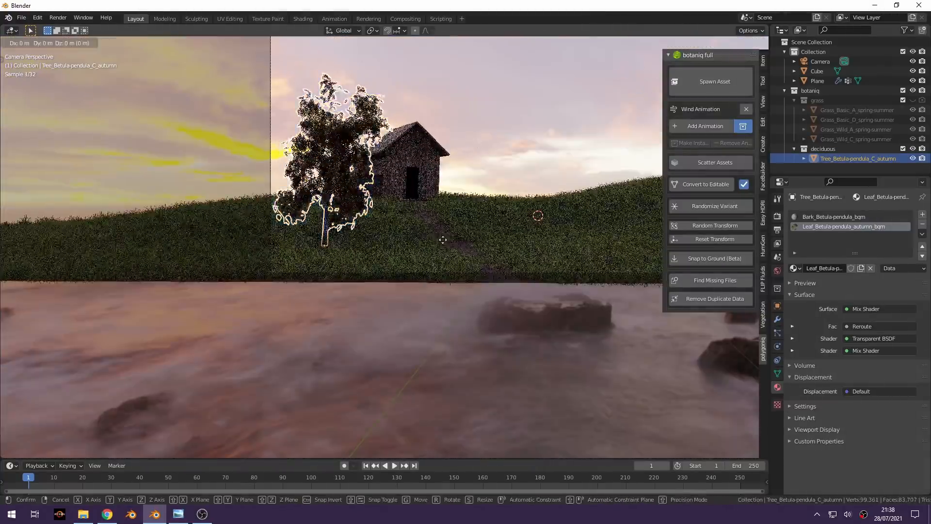
# - Spawn a coniferous Japanese Larch from botaniq and move it onto the hill
pyautogui.click(715, 81)
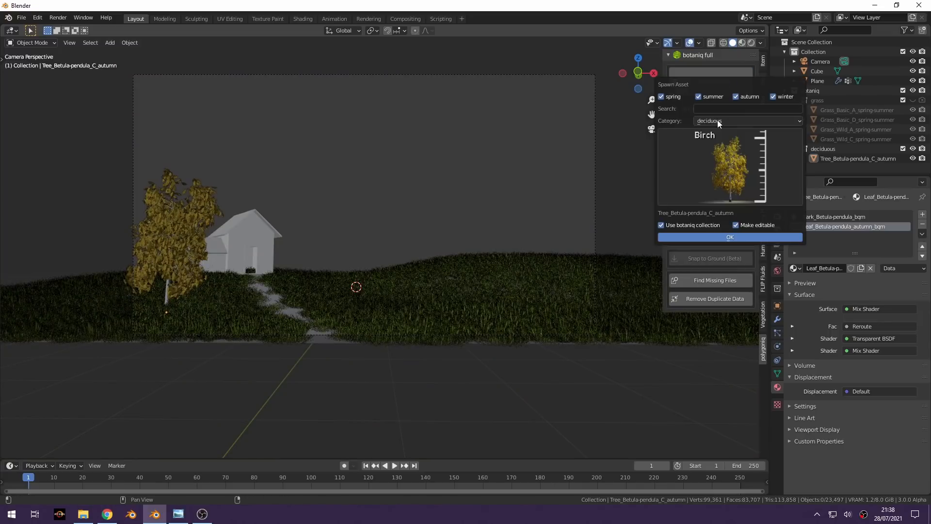
pyautogui.click(747, 121)
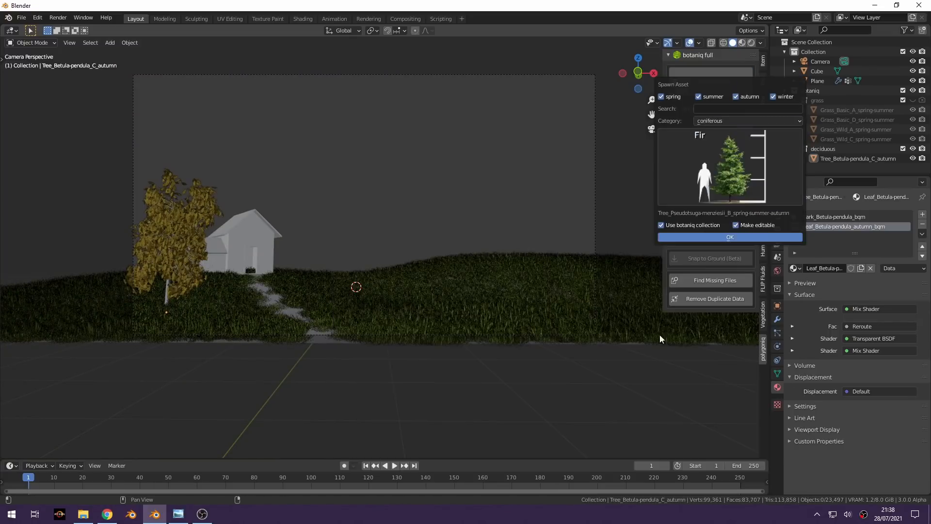
pyautogui.click(730, 236)
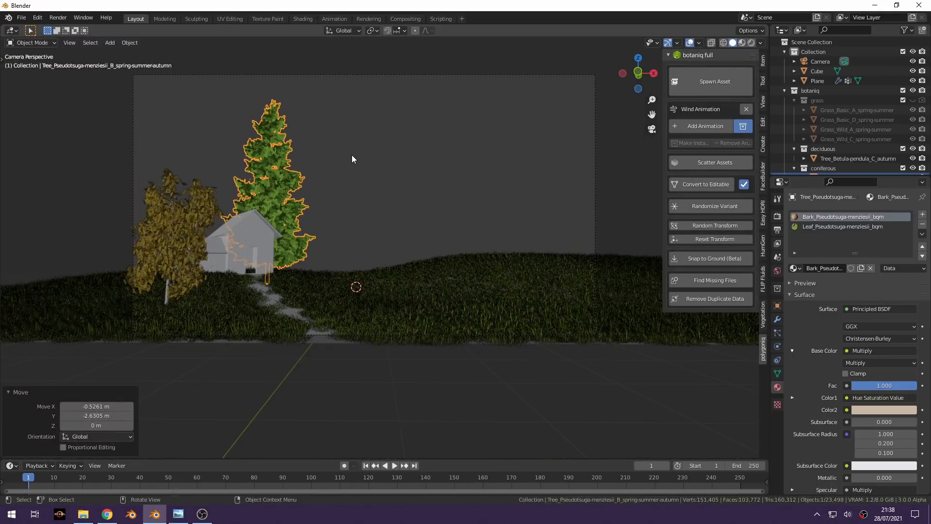
pyautogui.press('g')
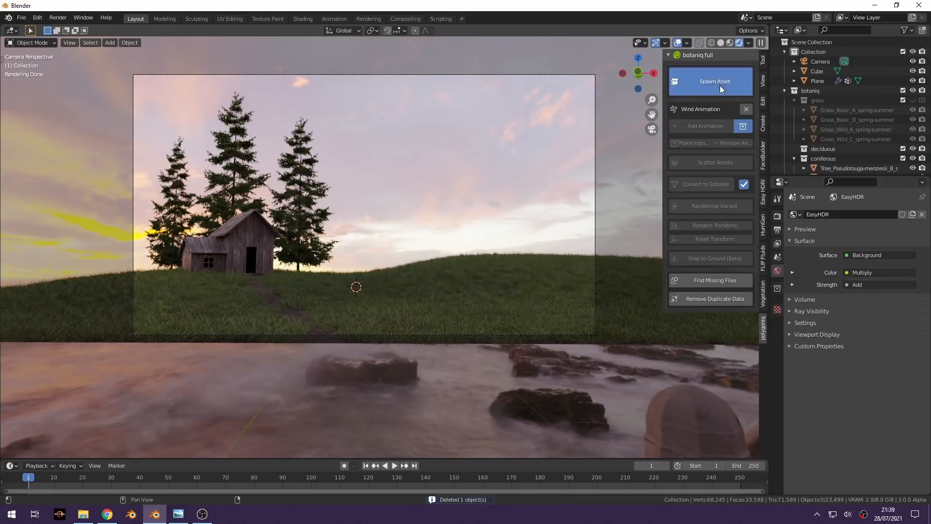
# - Spawn a bare winter maple and more Japanese Larch trees on the hillside
pyautogui.click(715, 82)
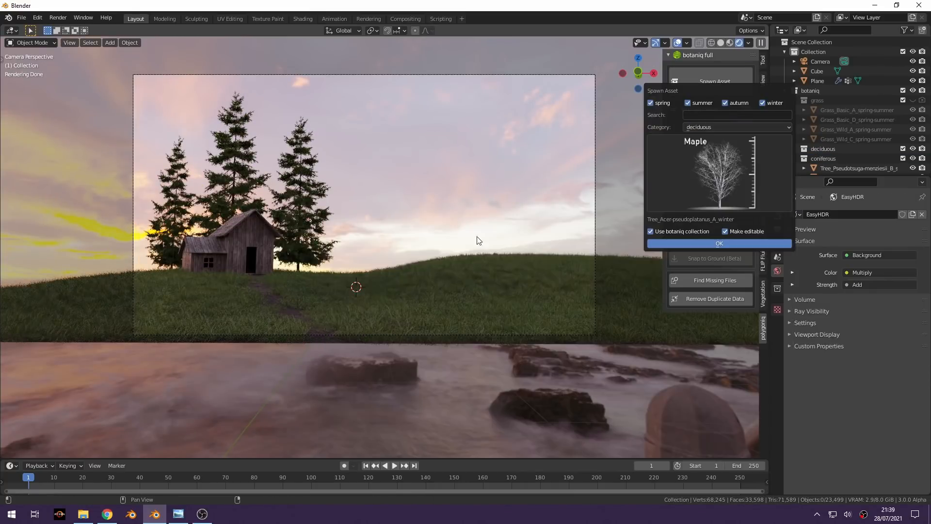
pyautogui.click(719, 243)
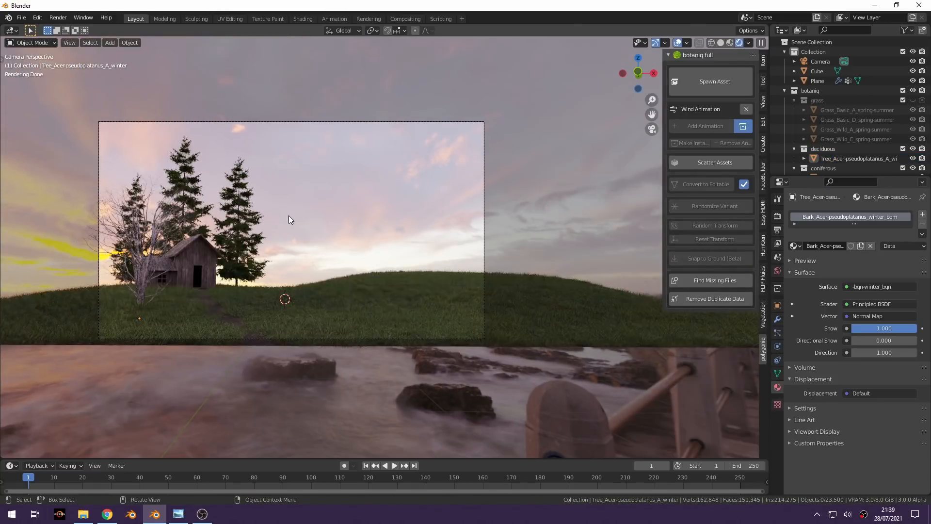
pyautogui.click(715, 81)
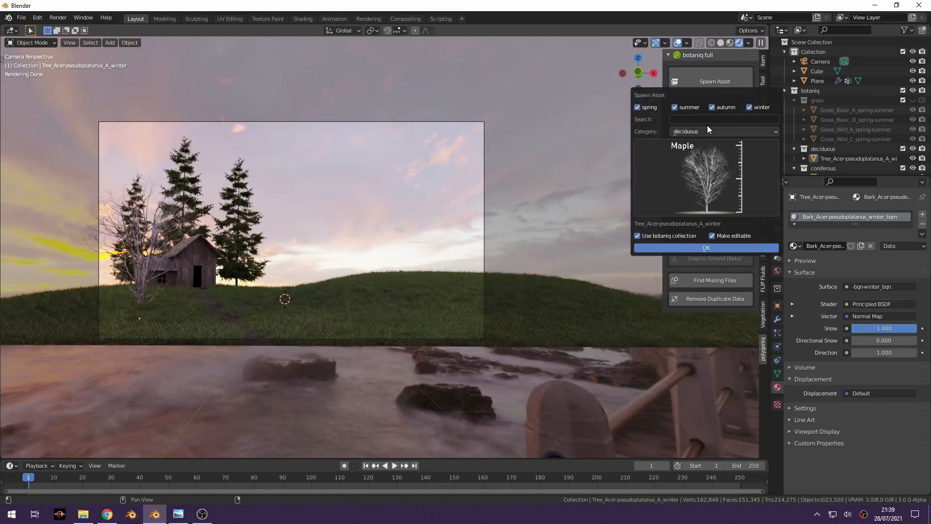
pyautogui.click(723, 131)
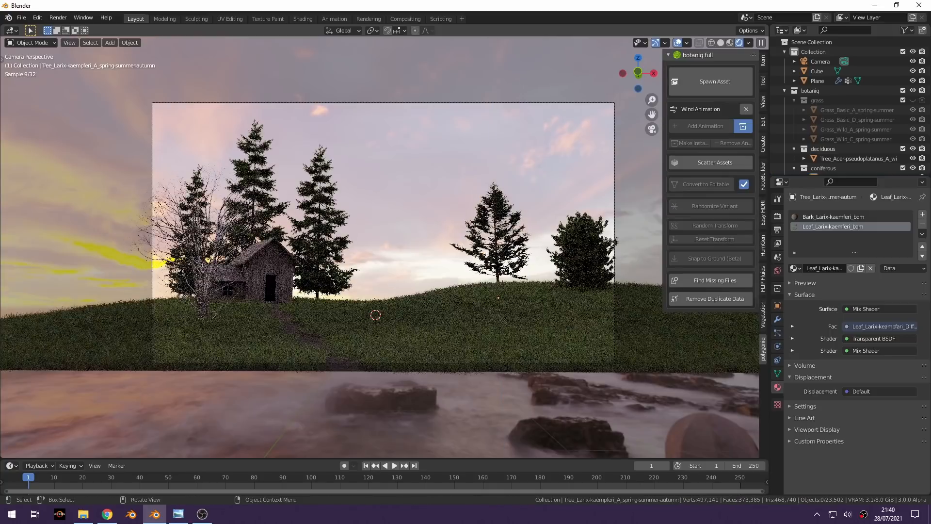
pyautogui.click(714, 82)
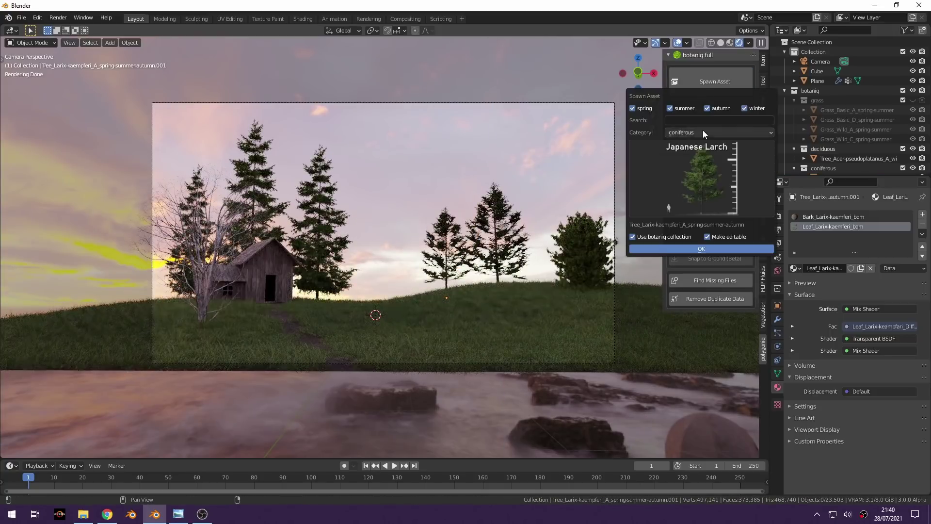
pyautogui.click(701, 249)
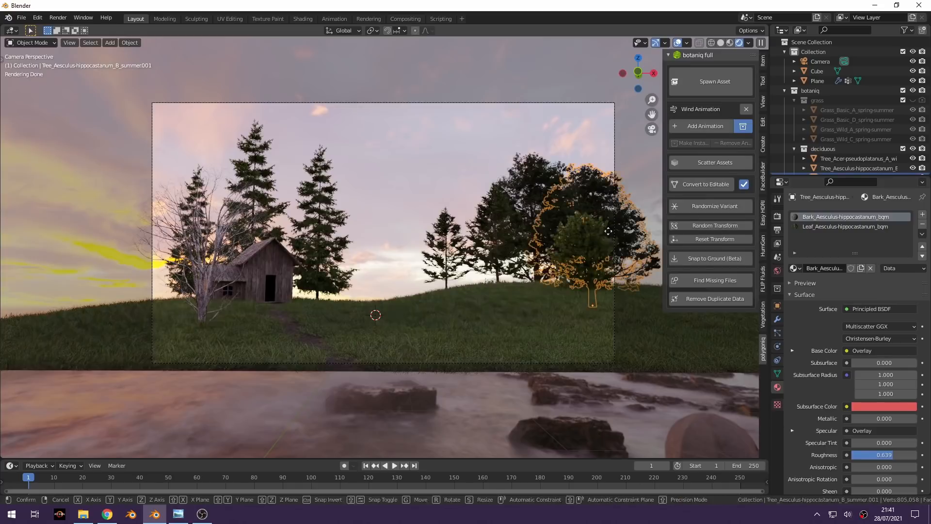
pyautogui.click(884, 439)
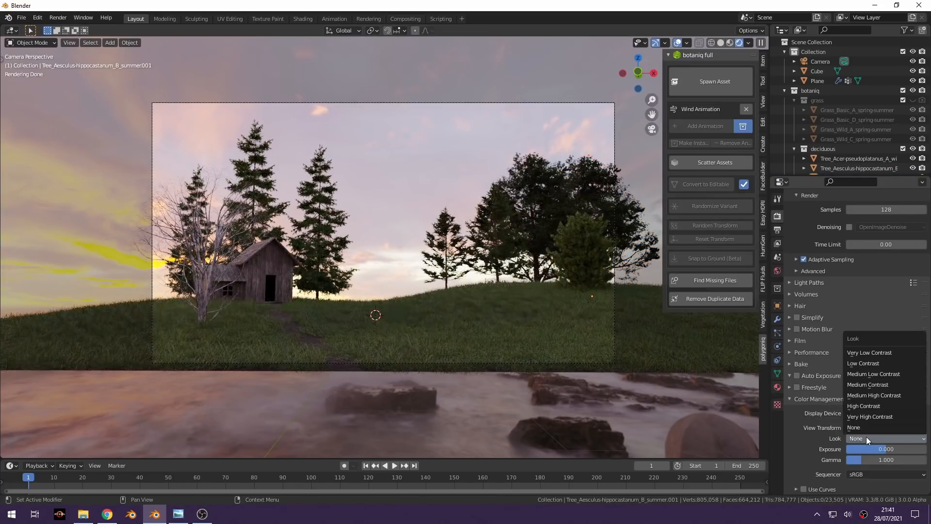
# - Apply the Medium High Contrast look and add a flattened cube named 'volume' around the scene
pyautogui.click(874, 395)
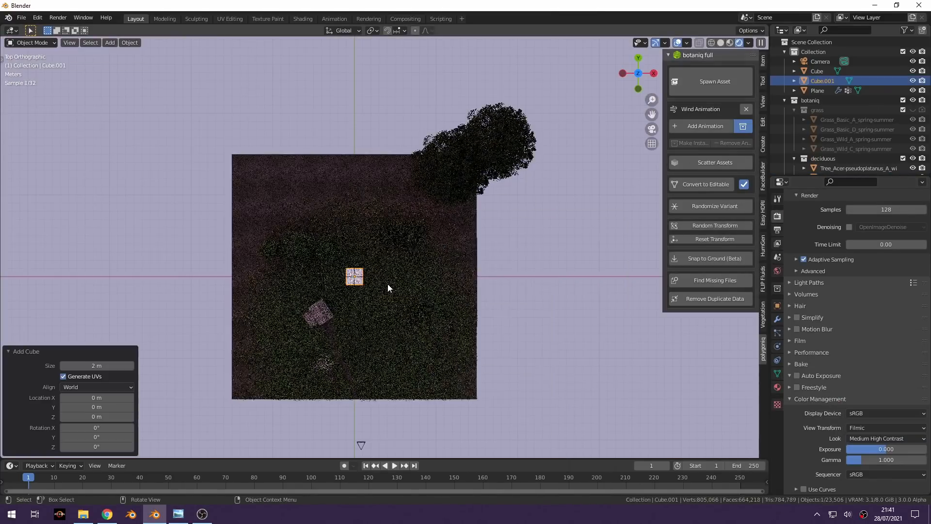
pyautogui.press('s')
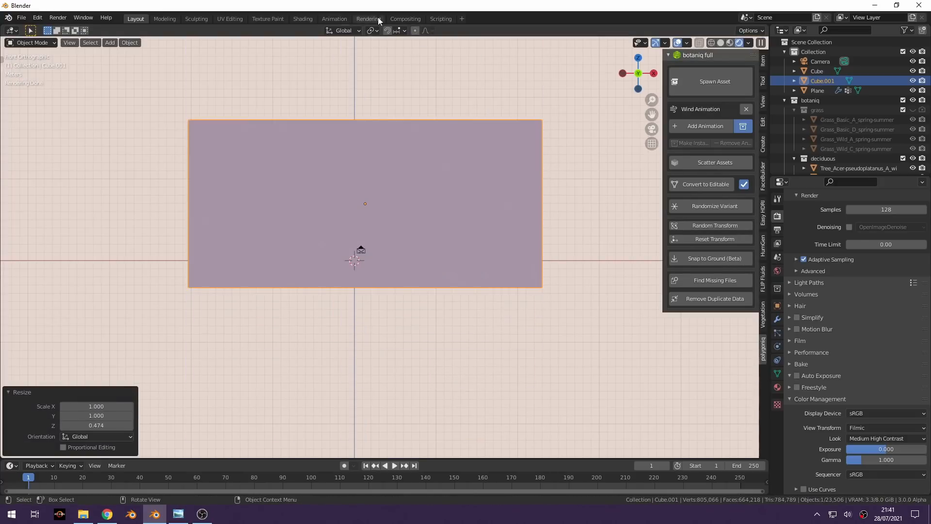
pyautogui.click(302, 18)
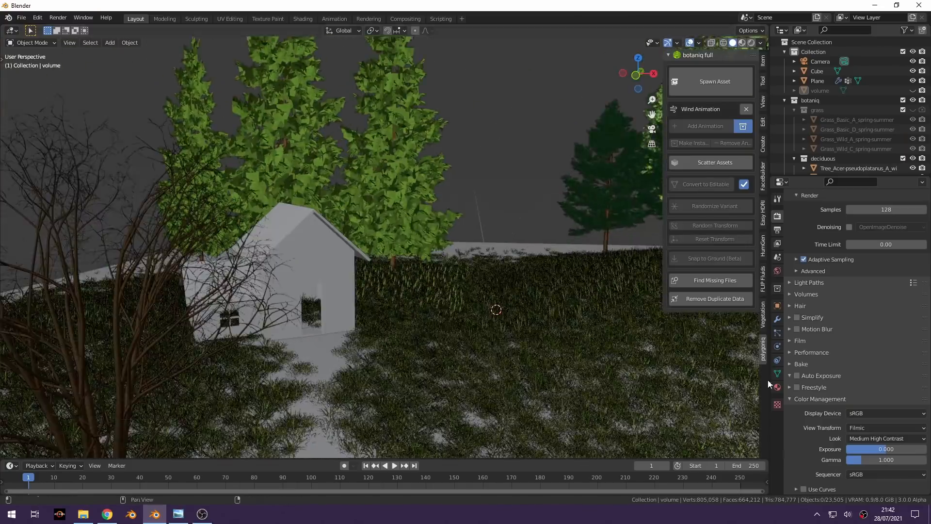
pyautogui.click(714, 82)
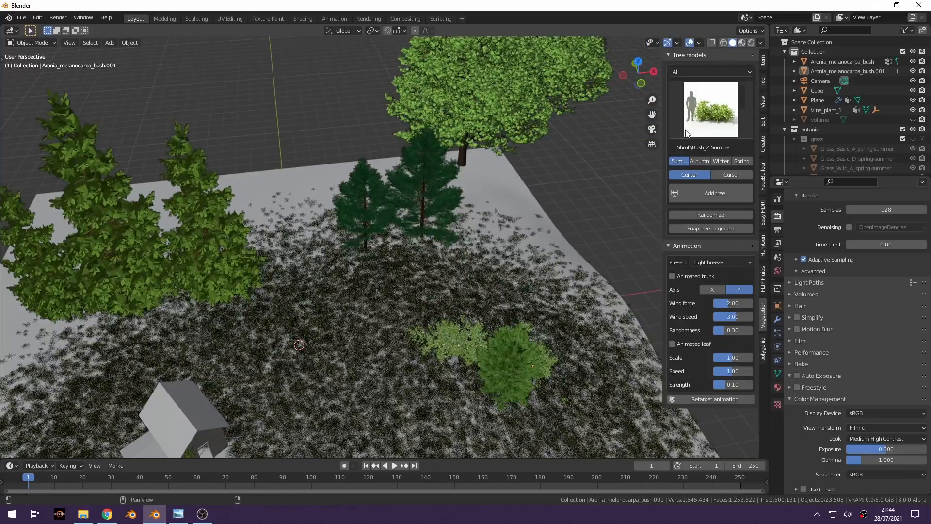
# - Add Bush_2 and Golden Euonymus shrubs along the hill ridge
pyautogui.click(710, 108)
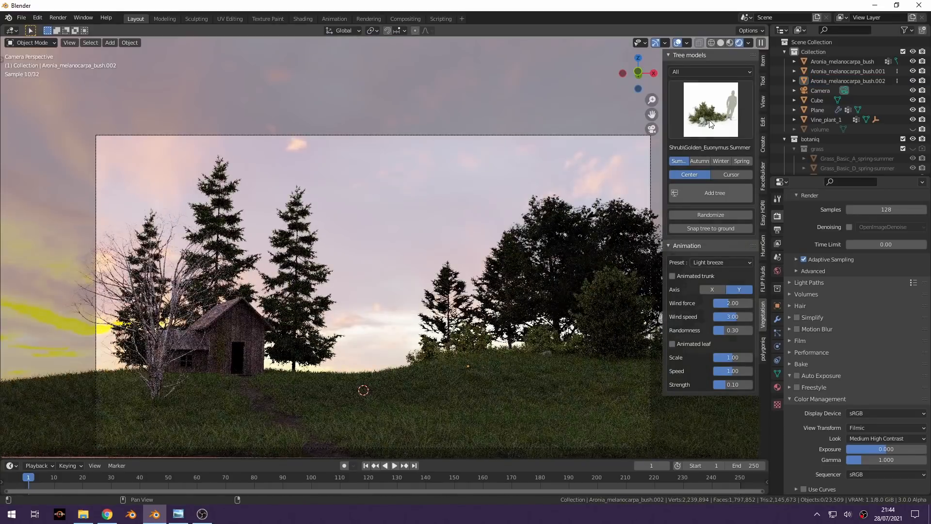
pyautogui.click(710, 109)
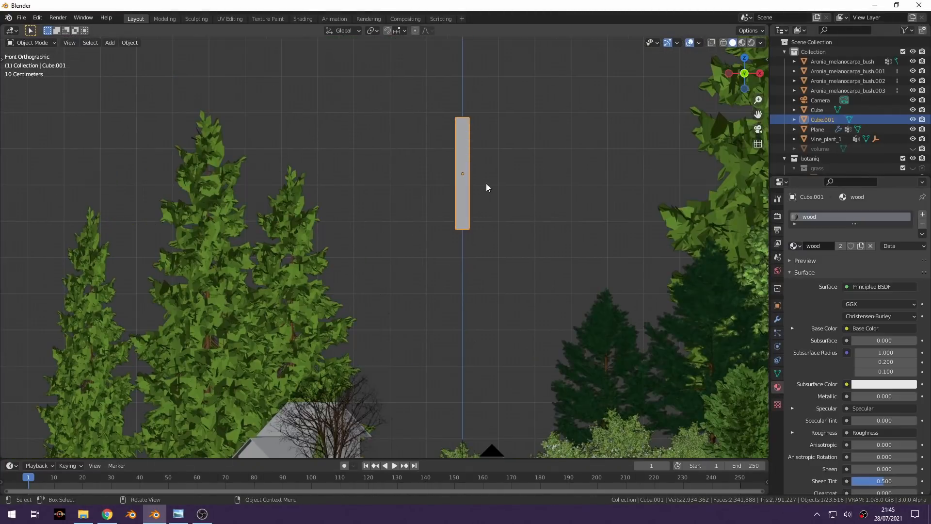
# - Give the fence posts the brown wood planks texture and preview the materials
pyautogui.click(230, 18)
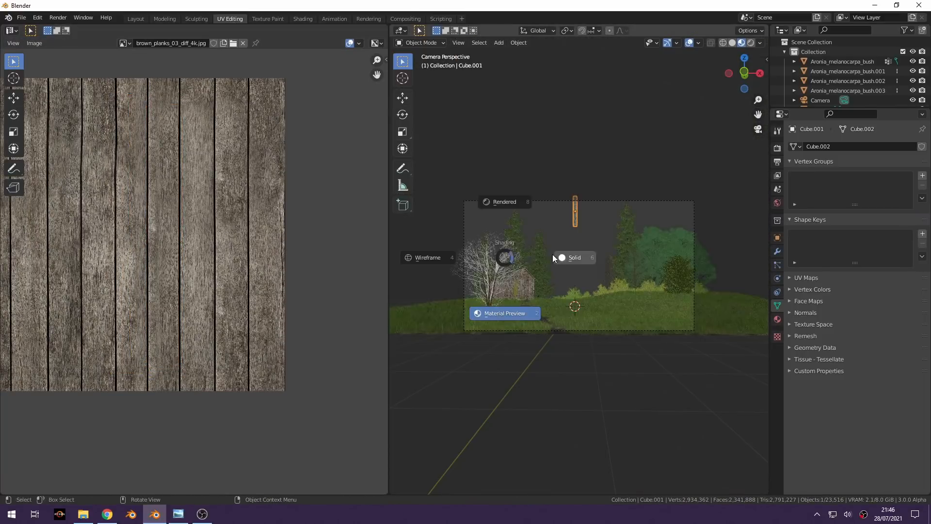
pyautogui.click(135, 18)
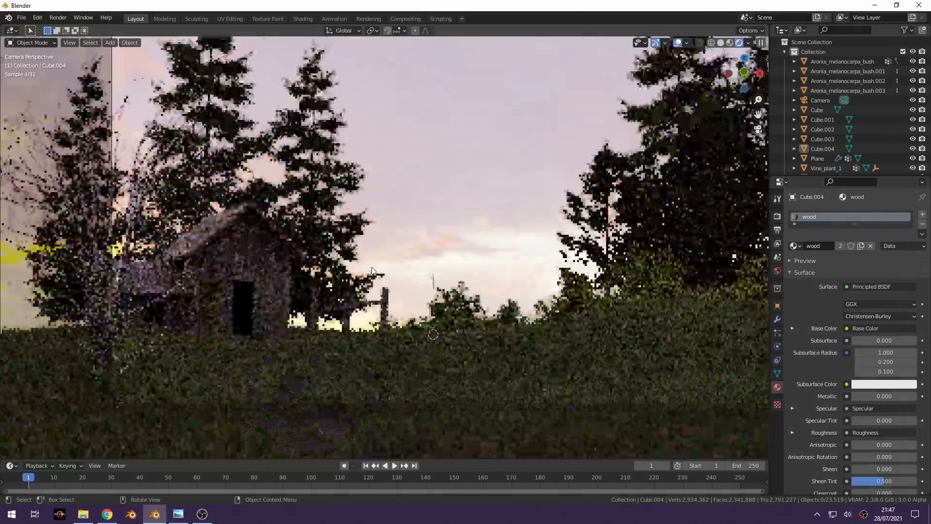
pyautogui.press('F12')
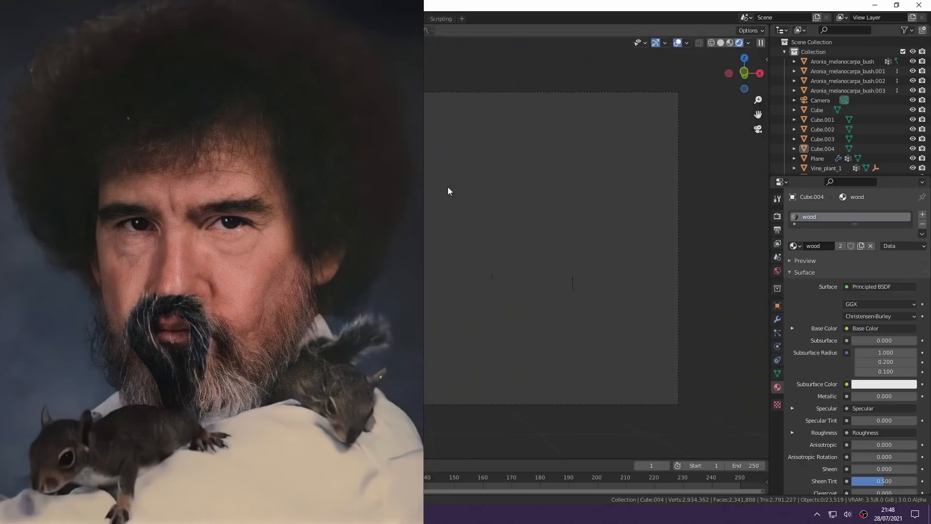
# - Render the camera view of the hillside with shack, trees, bushes and fence posts
pyautogui.click(821, 100)
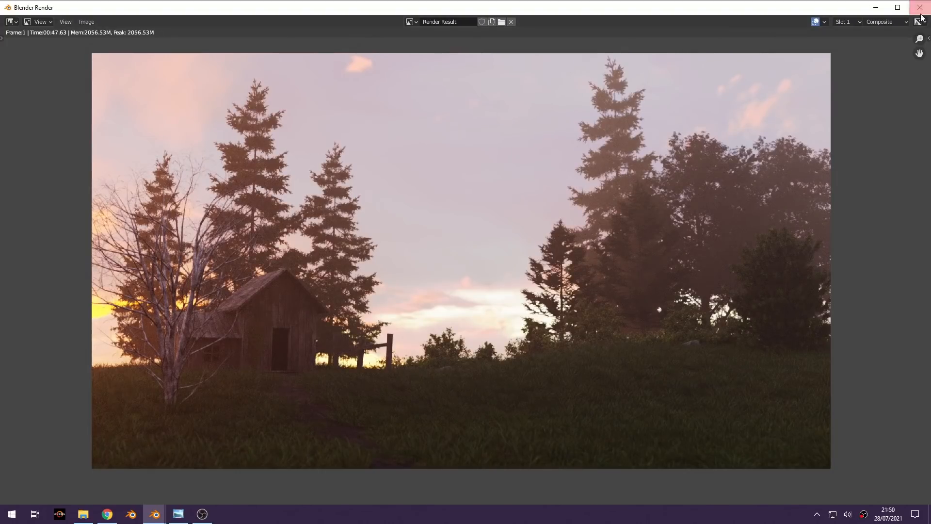
# - Add Normalize, Denoise, ColorRamp and Mix nodes to the compositor for depth fog
pyautogui.click(921, 7)
pyautogui.write('nor')
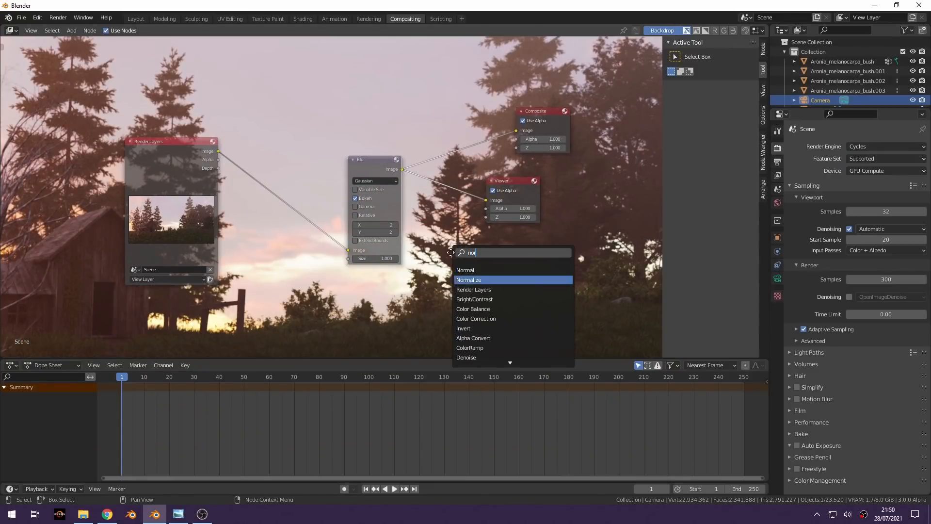
pyautogui.click(468, 280)
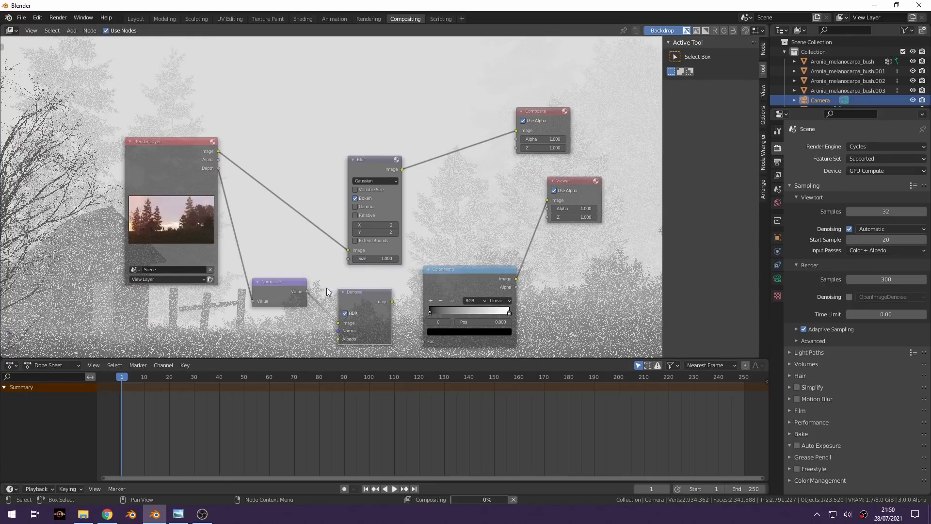
pyautogui.write('mix')
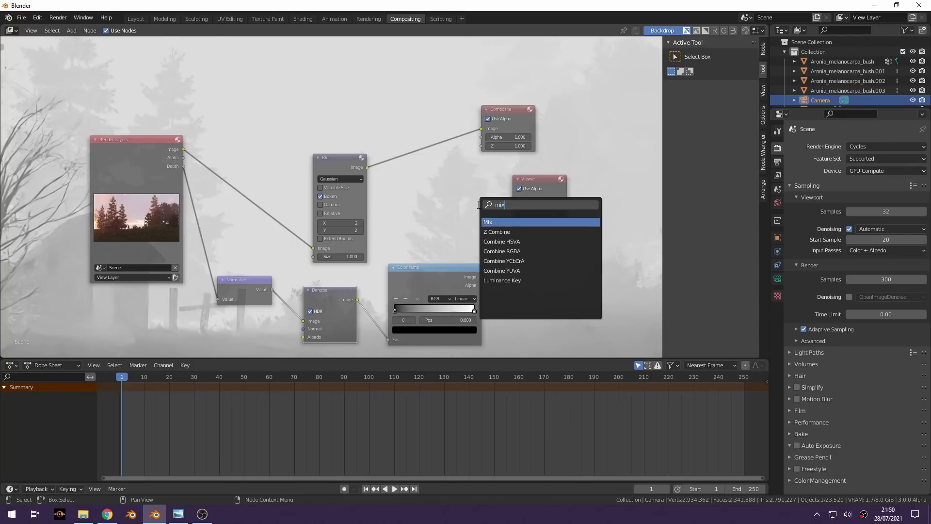
pyautogui.click(489, 222)
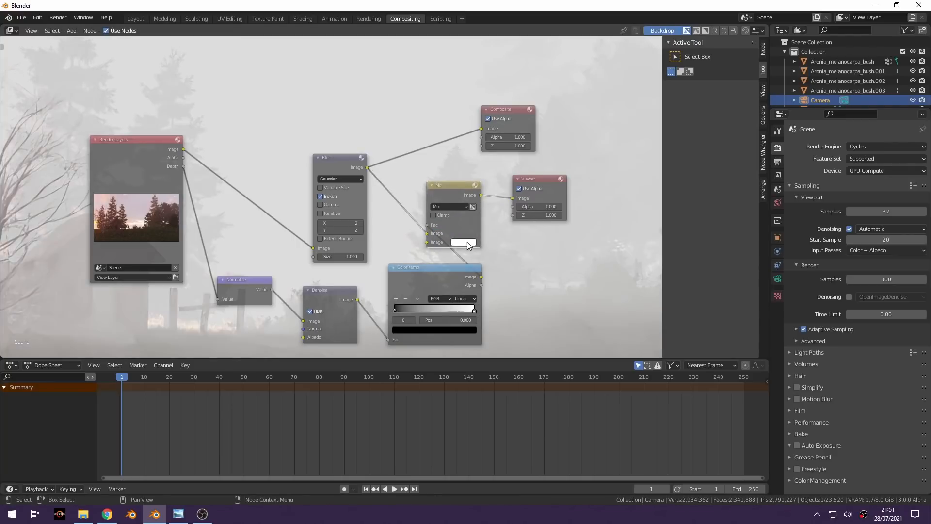
# - Adjust the ColorRamp stop position and set the Mix node's pink fog colour
pyautogui.click(466, 243)
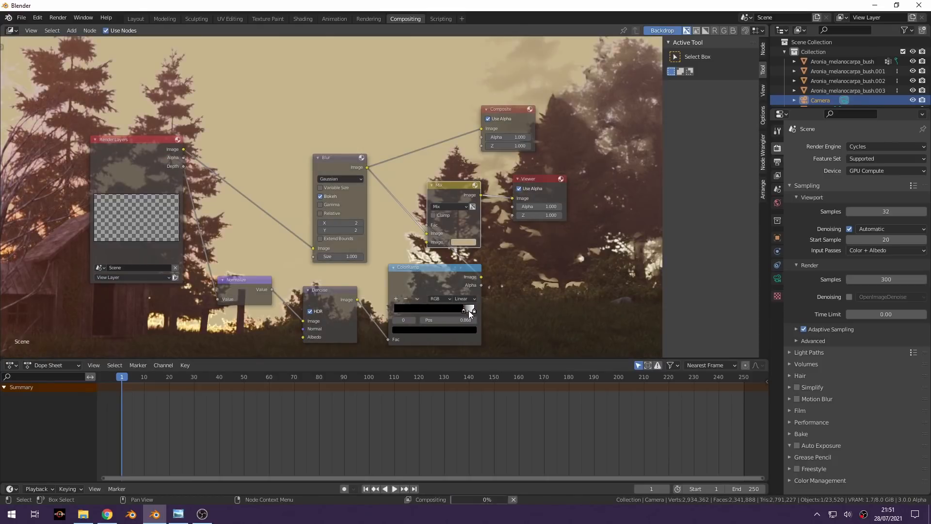
pyautogui.click(462, 308)
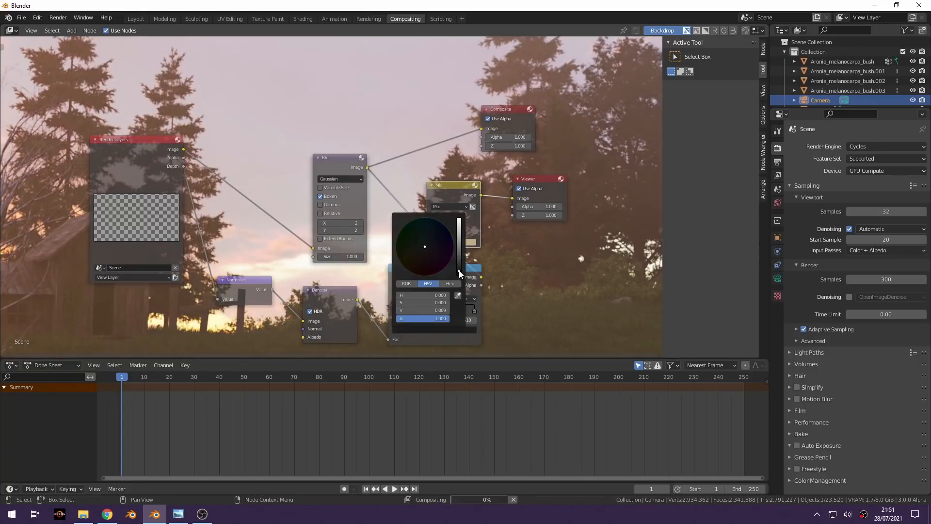
pyautogui.click(368, 18)
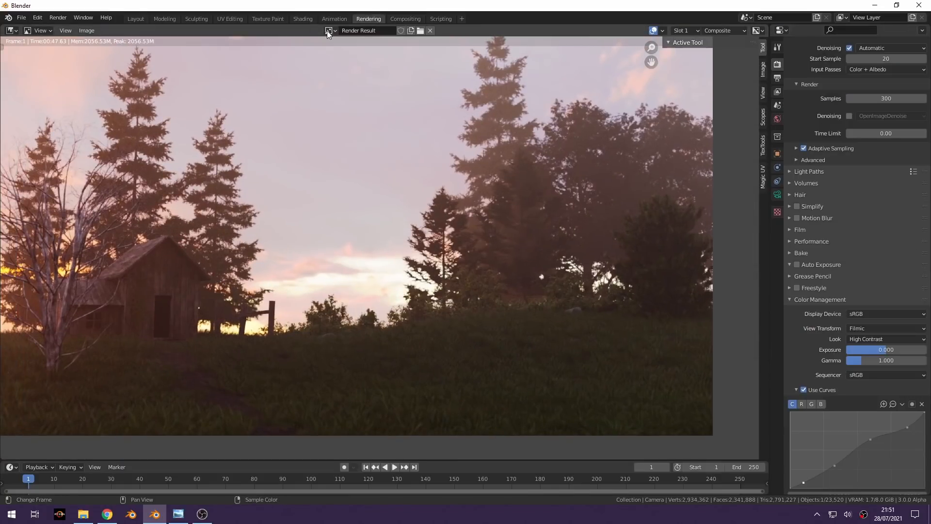
# - Review the Viewer Node fog image, check the node setup, then return to Layout
pyautogui.click(329, 30)
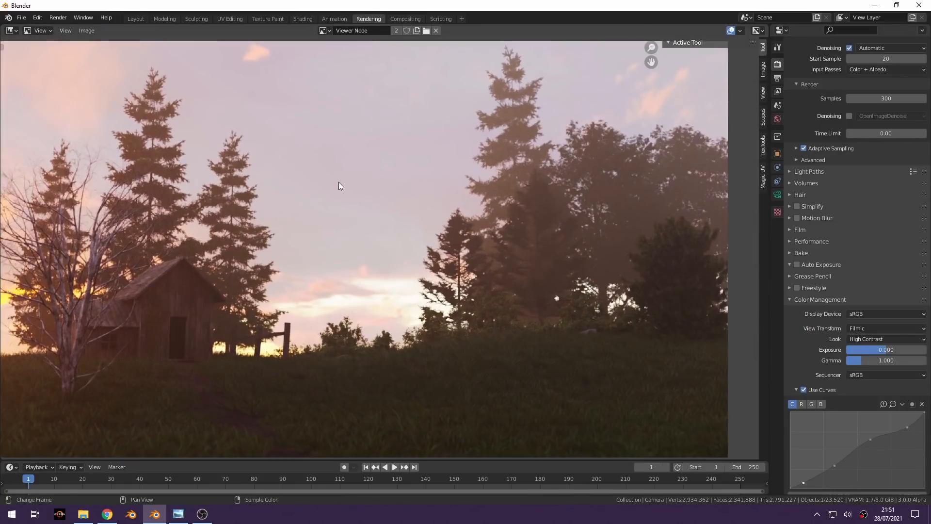
pyautogui.moveTo(429, 146)
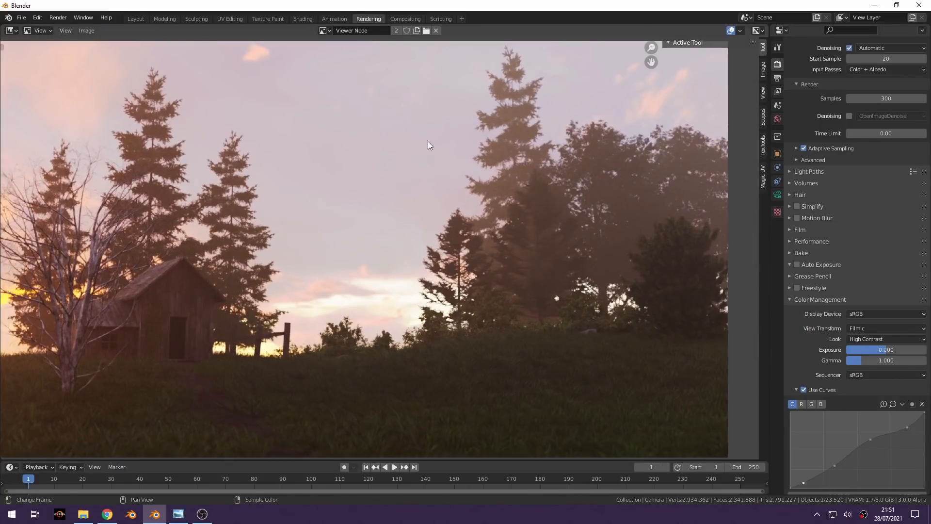
pyautogui.click(405, 18)
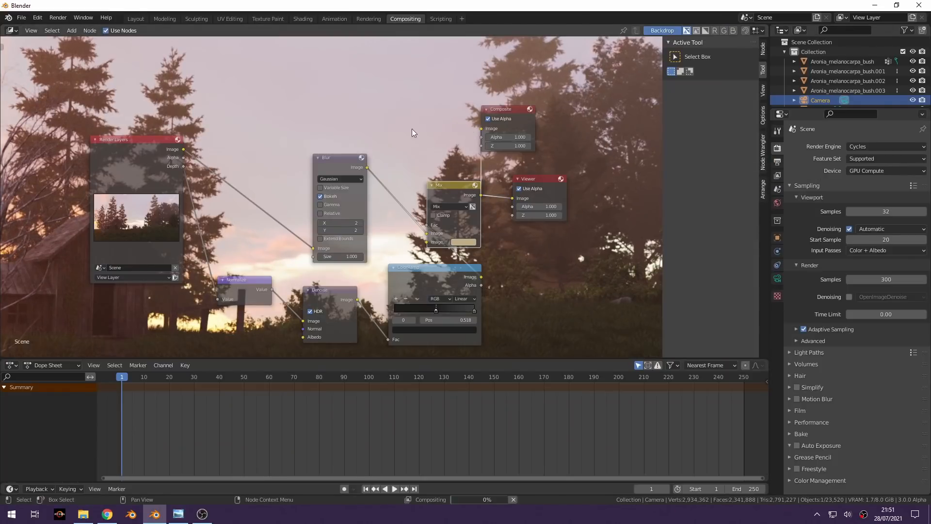
pyautogui.click(135, 18)
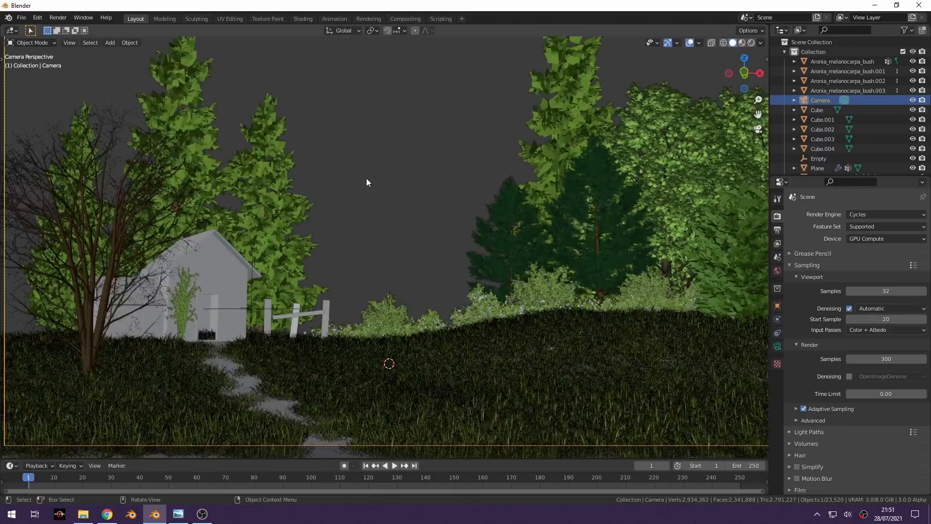